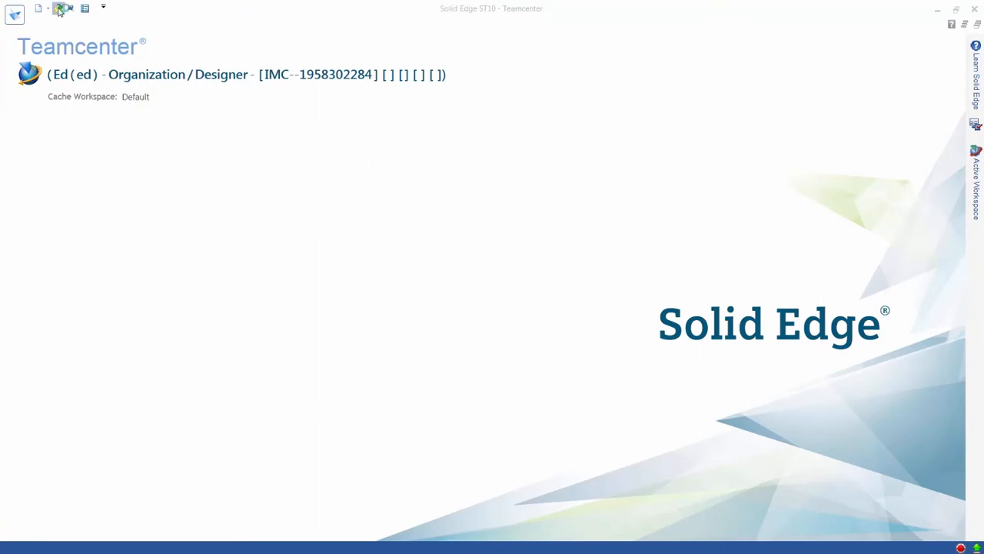
# Open the Teamcenter file browser from the Quick Access toolbar
pyautogui.click(60, 9)
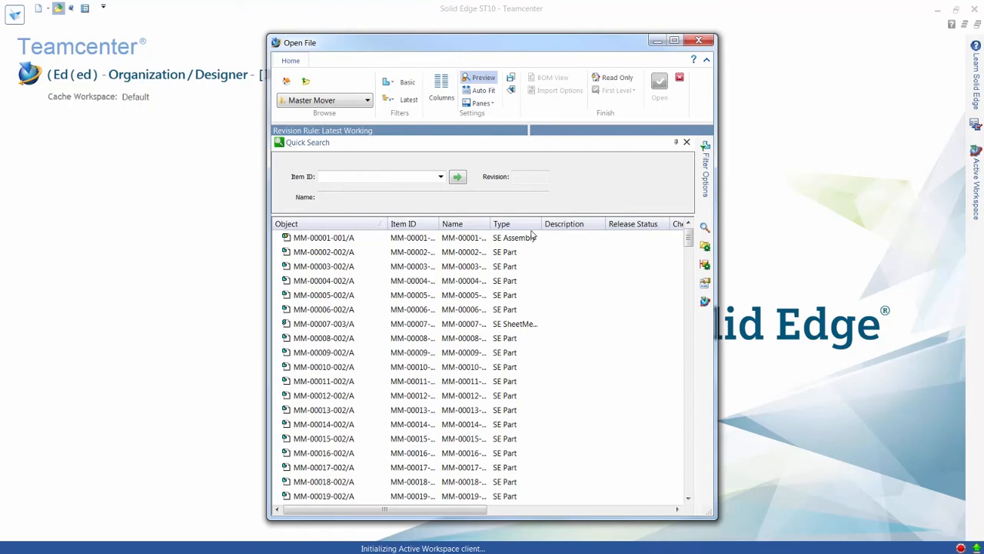
pyautogui.moveTo(687, 192)
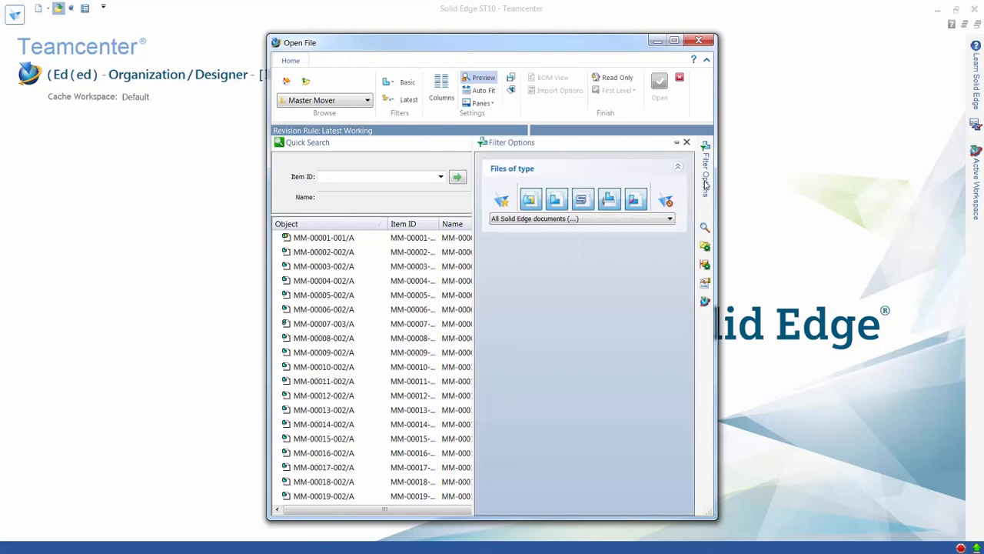
# Filter the Teamcenter item list to Assembly and Draft files and preview MM-00063-001
pyautogui.click(665, 199)
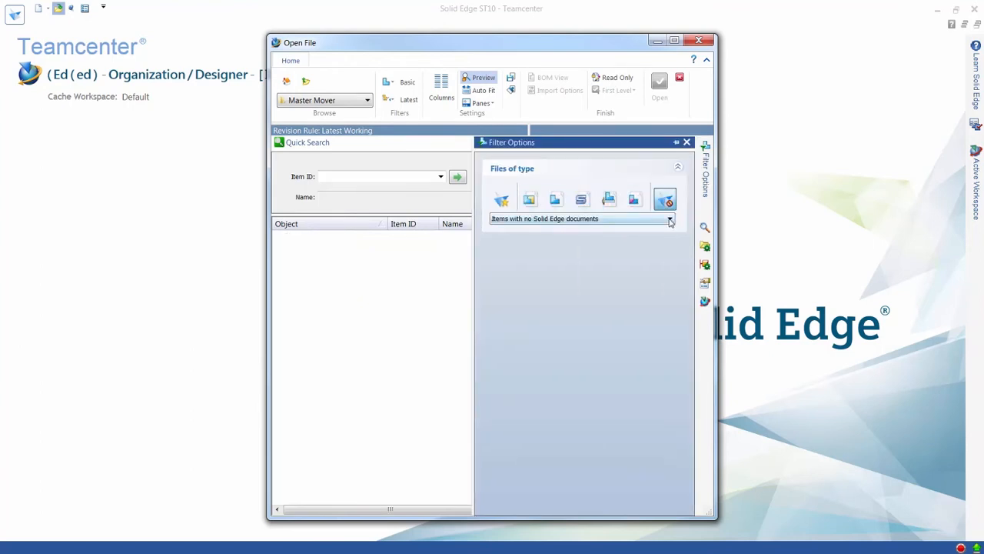
pyautogui.click(669, 218)
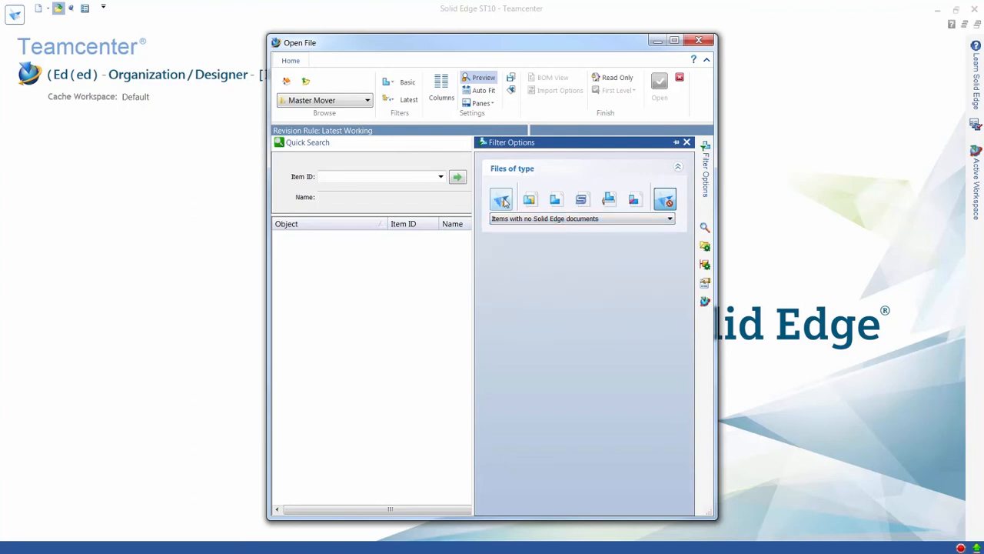
pyautogui.click(500, 198)
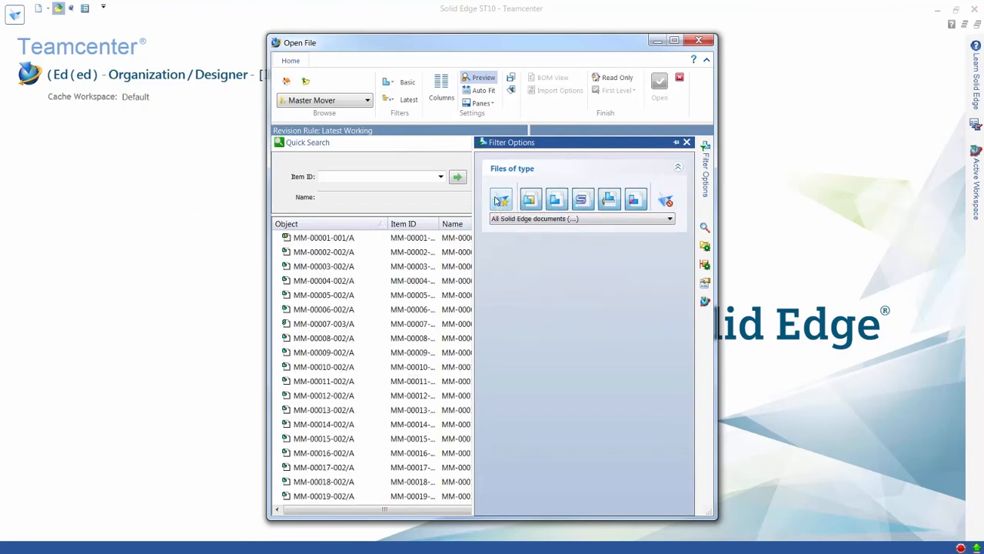
pyautogui.moveTo(532, 198)
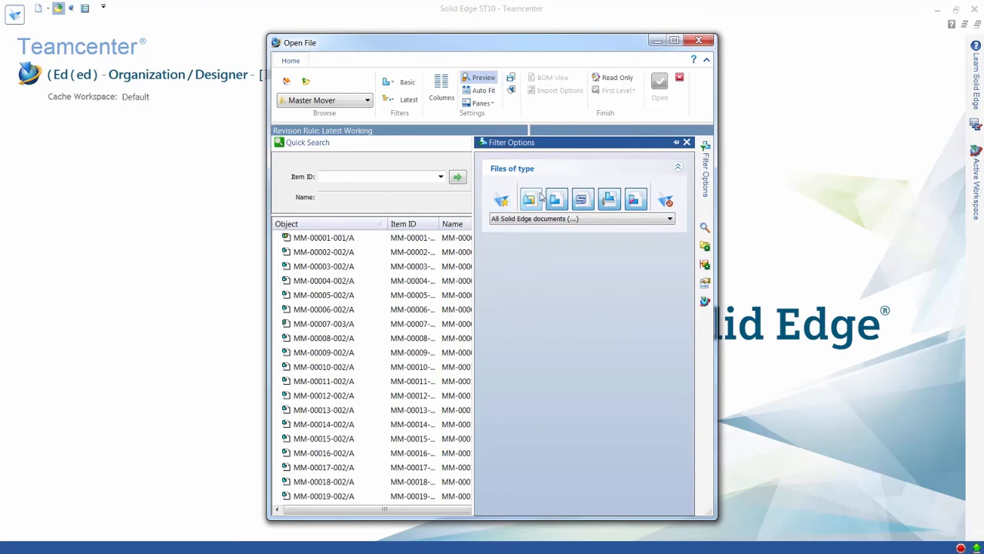
pyautogui.click(582, 199)
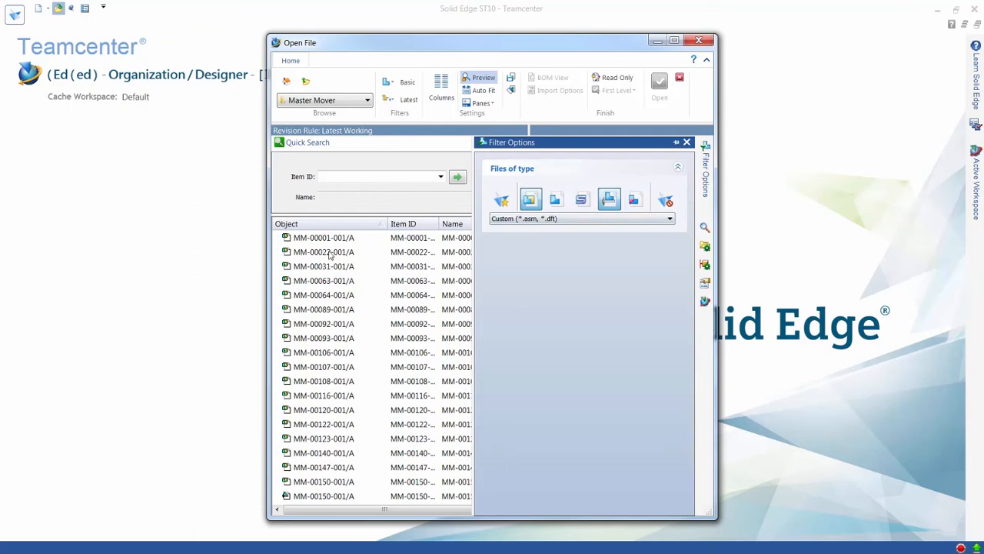
pyautogui.click(323, 280)
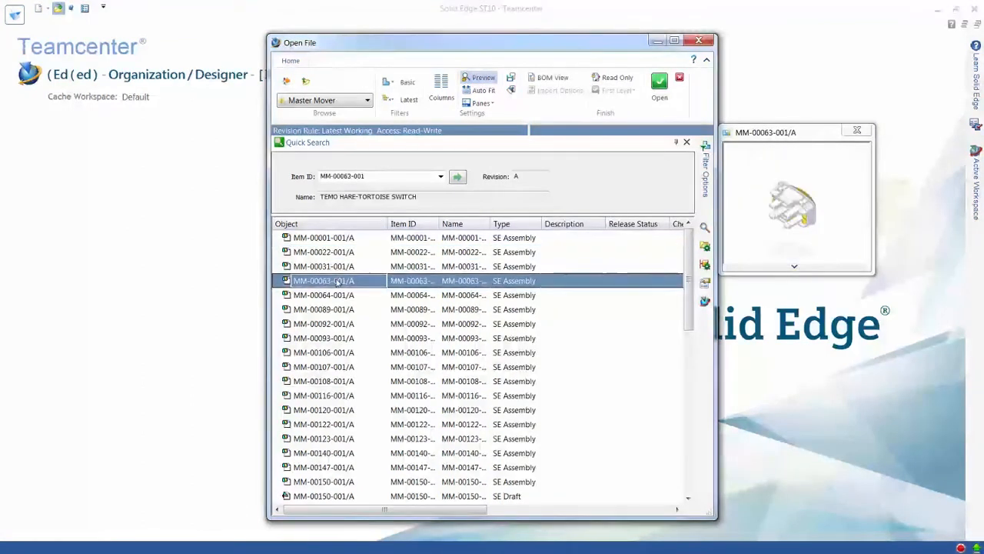
# Select PHC DISC ASSEMBLY MM-00022-001, keeping the Latest Working revision rule
pyautogui.click(324, 396)
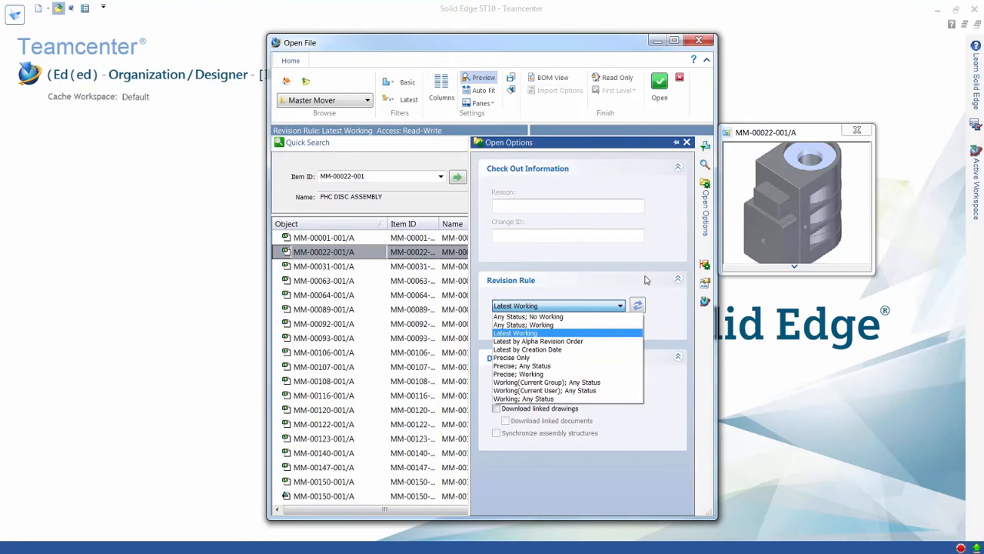
pyautogui.click(516, 333)
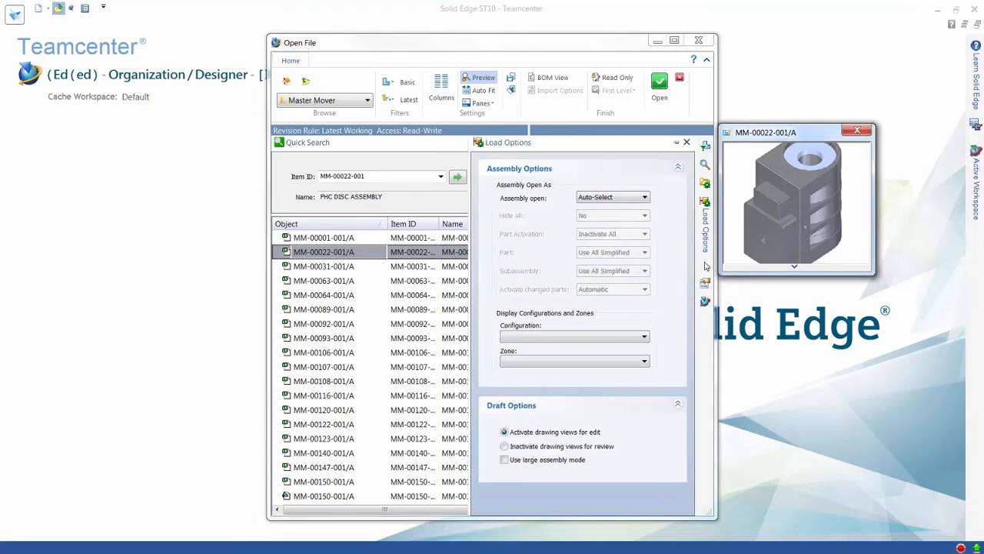
pyautogui.moveTo(669, 358)
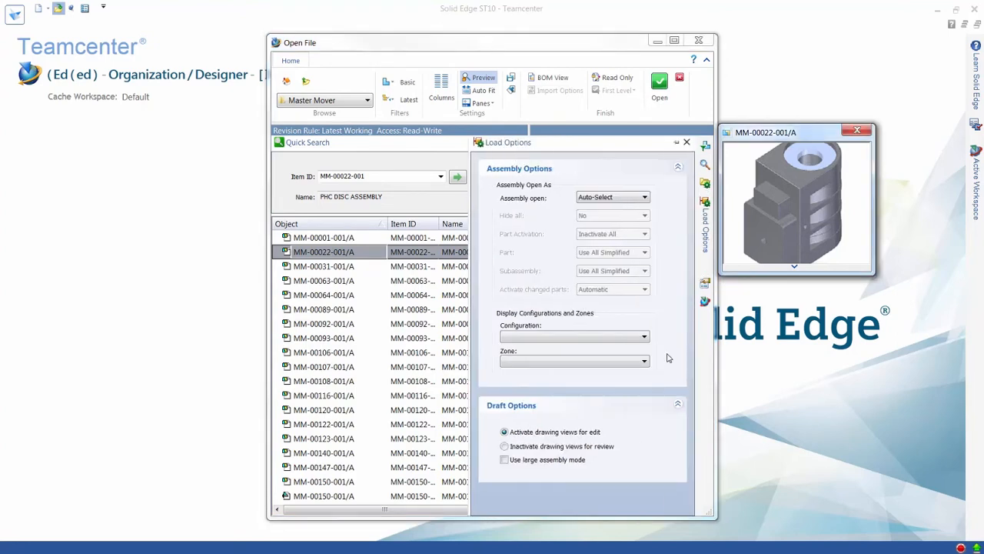
pyautogui.moveTo(707, 285)
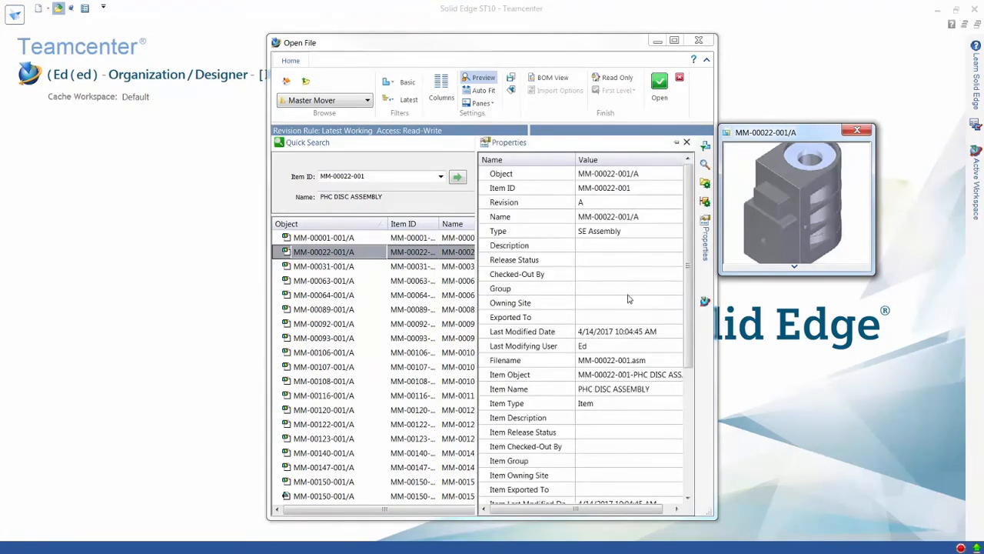
# Close the Properties pane and preview MASTER MOVER top assembly MM-00001-001
pyautogui.scroll(-3)
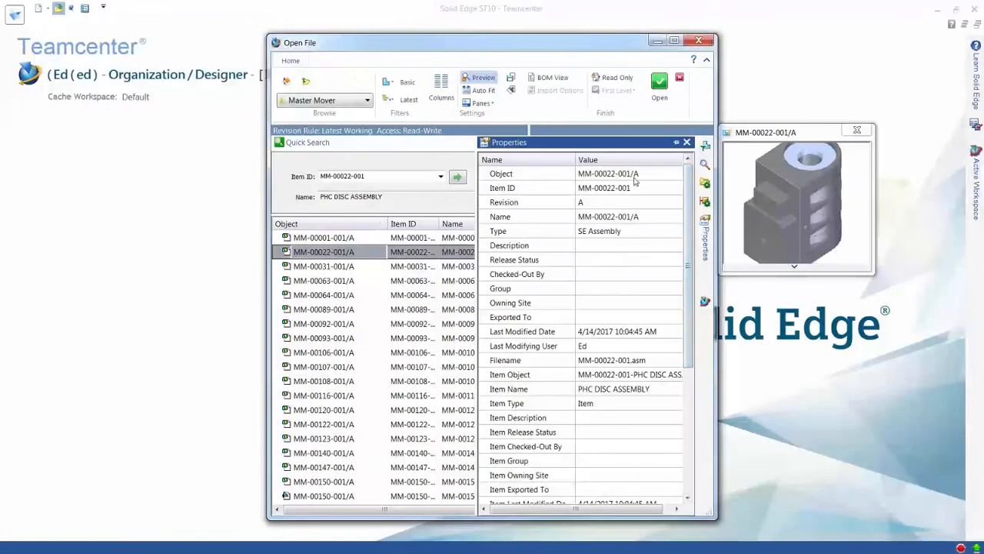
pyautogui.click(687, 142)
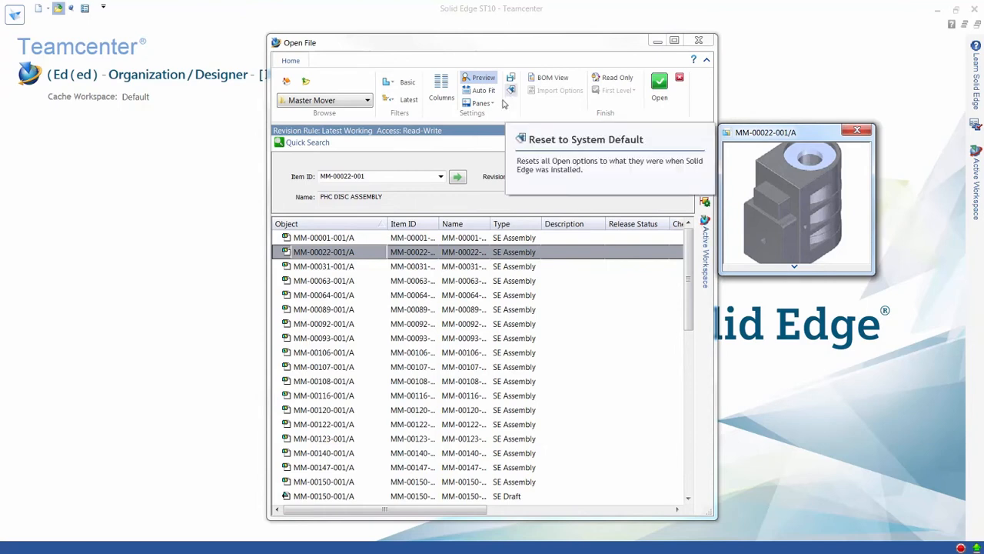
pyautogui.click(479, 103)
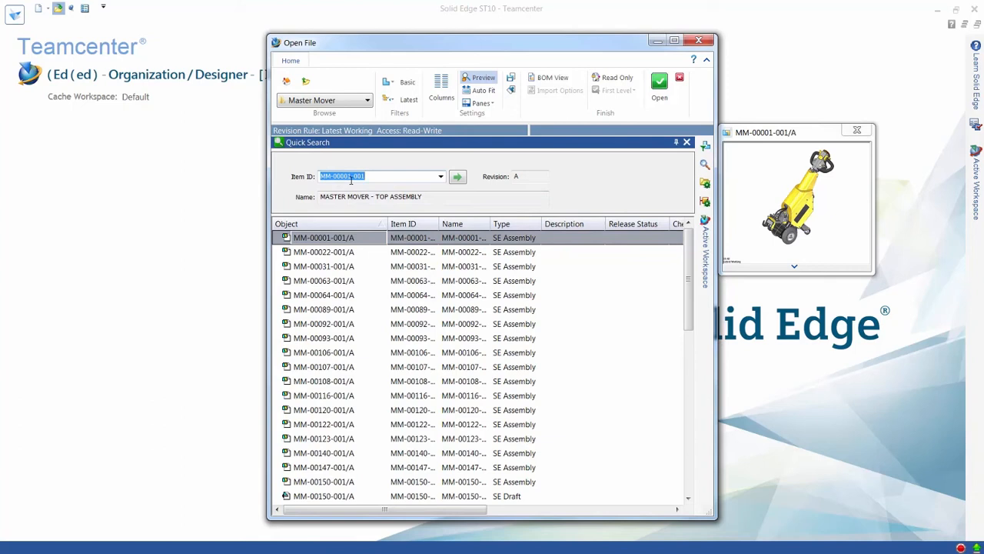
# Quick-search Item ID 002206 and open the tubular frame assembly
pyautogui.write('002206')
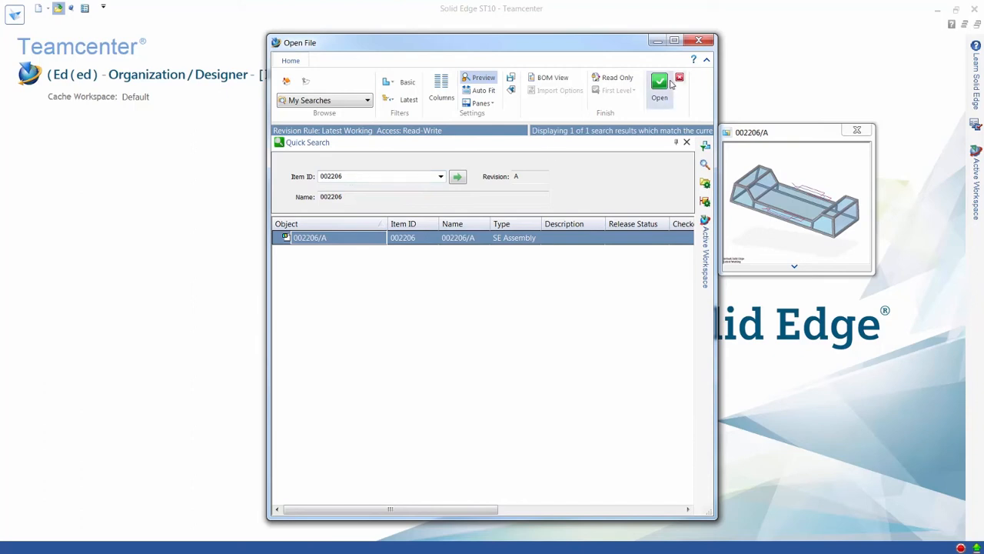
pyautogui.click(659, 82)
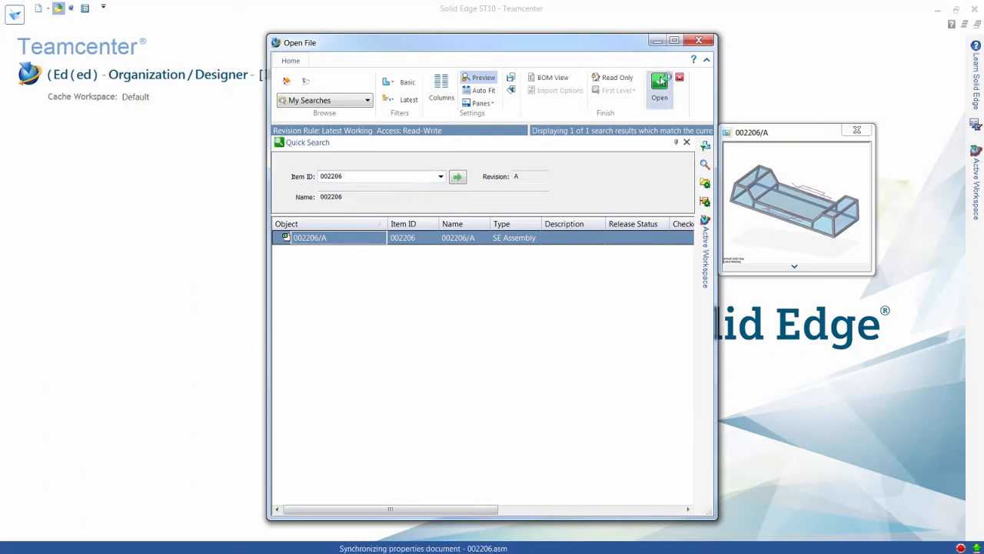
pyautogui.click(659, 79)
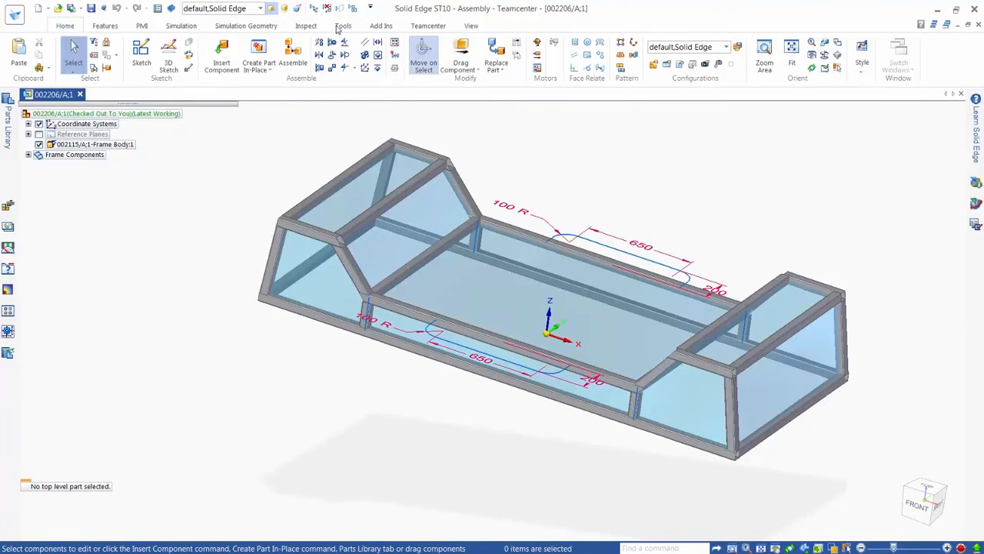
# Enter the Frame Design environment through Tools > Environs > Frame
pyautogui.click(345, 25)
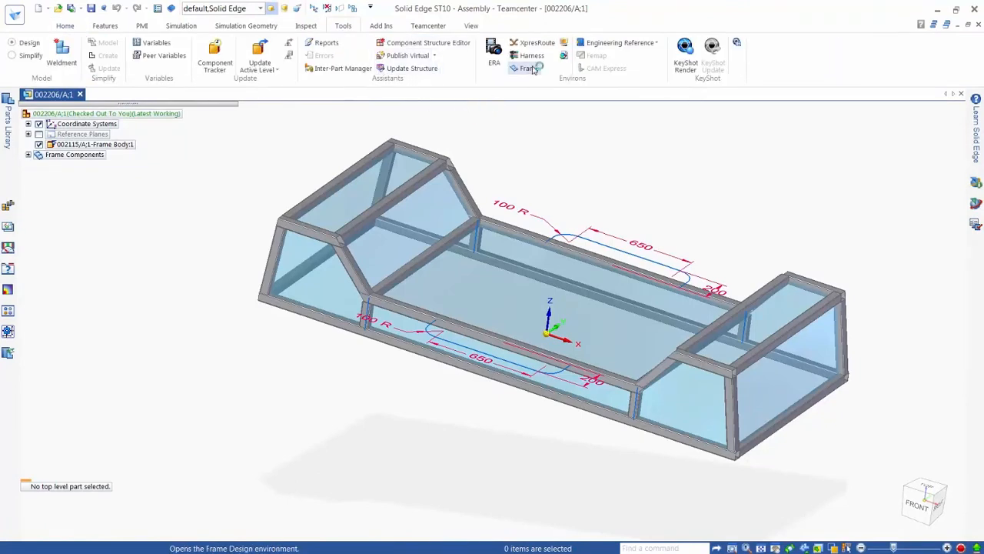
pyautogui.click(525, 68)
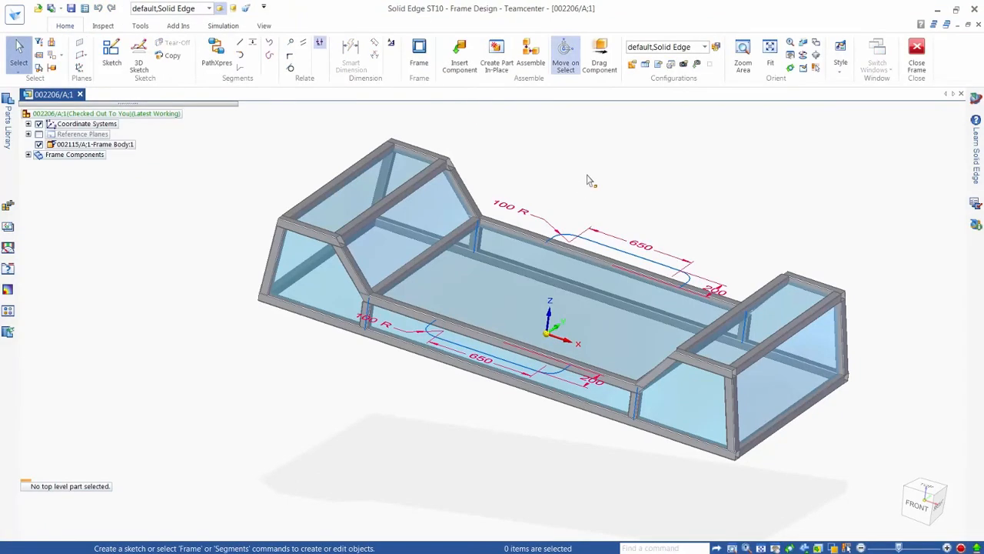
pyautogui.moveTo(602, 241)
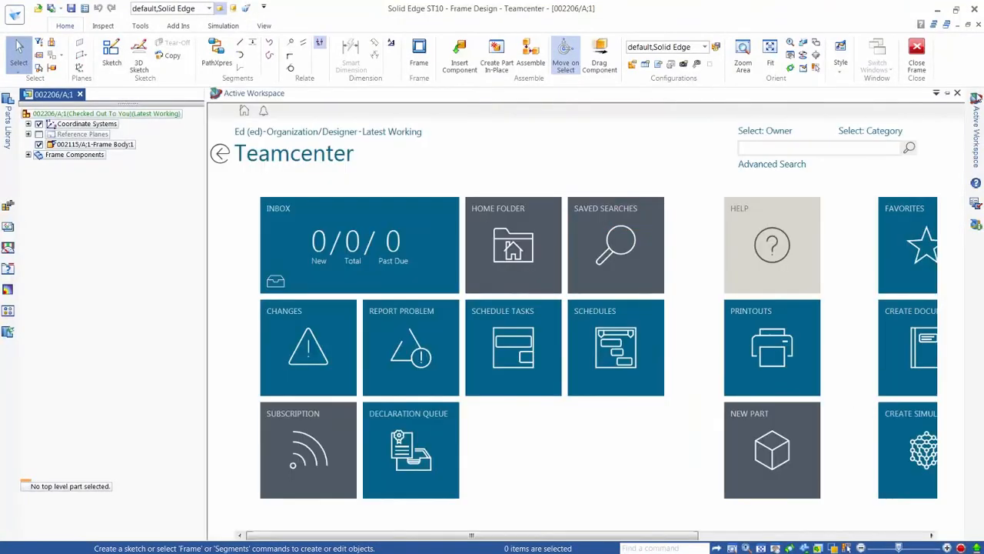
# Run a wildcard * search in Active Workspace and expand the Classification filters
pyautogui.click(819, 148)
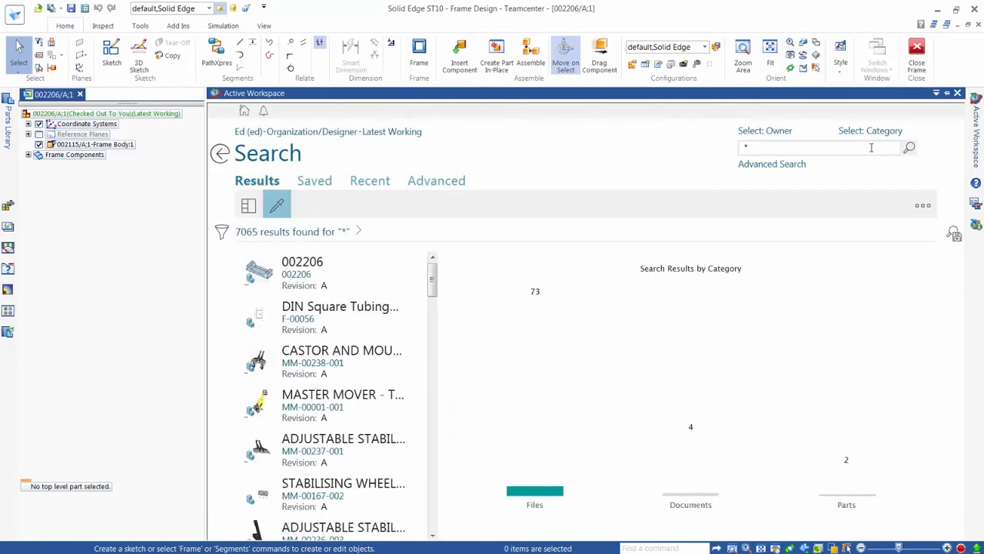
pyautogui.click(223, 233)
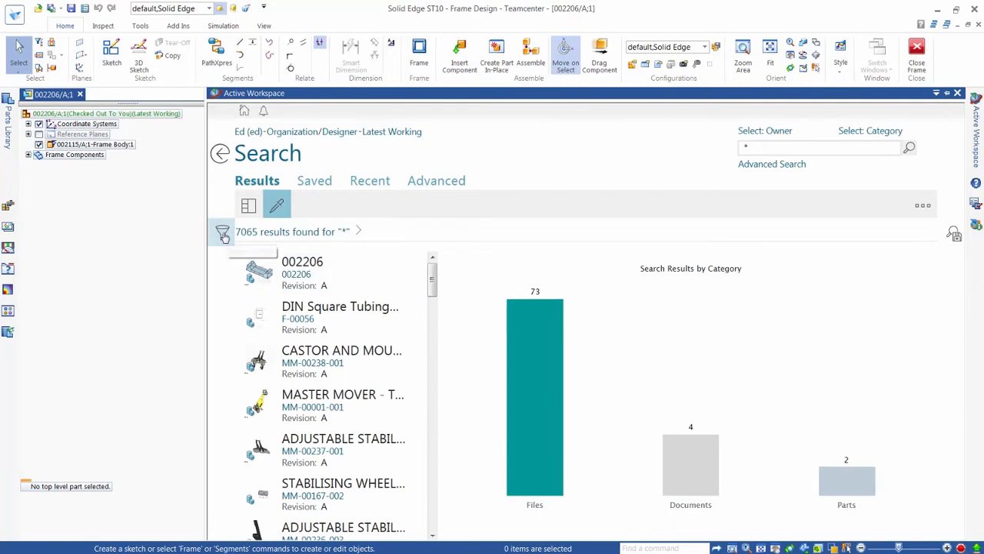
pyautogui.click(222, 232)
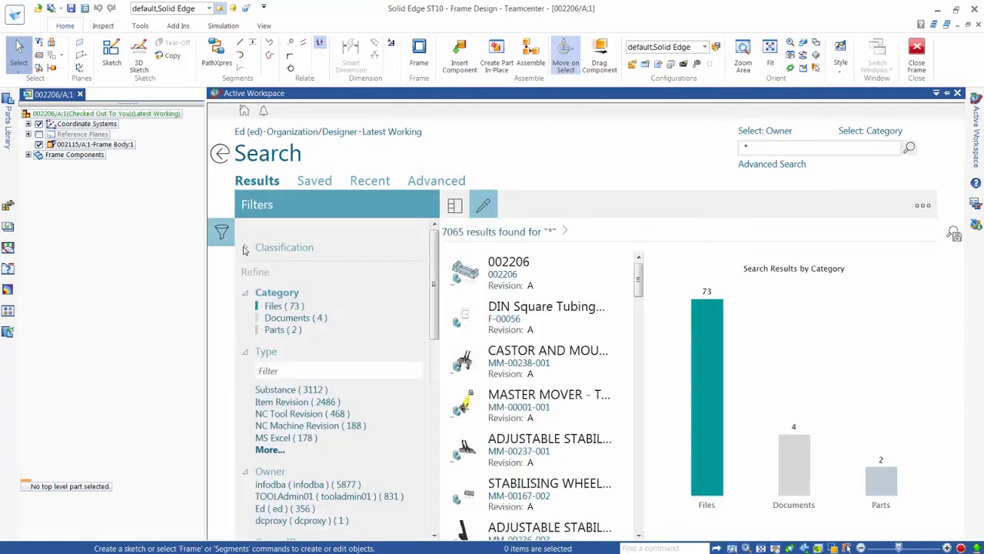
pyautogui.click(245, 247)
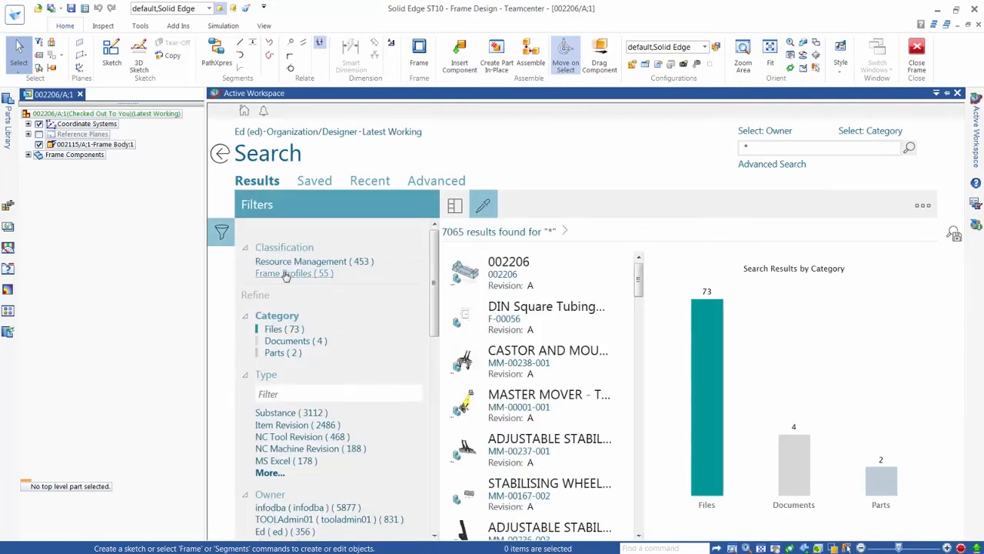
pyautogui.moveTo(289, 275)
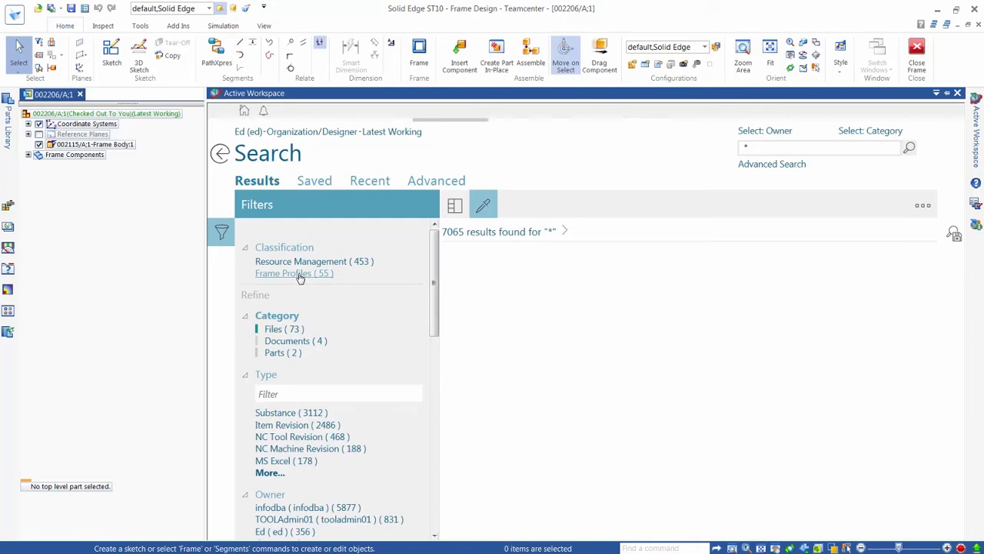
# Filter the frame profile results to Round Tubing, then ANSI, leaving six profiles
pyautogui.click(294, 273)
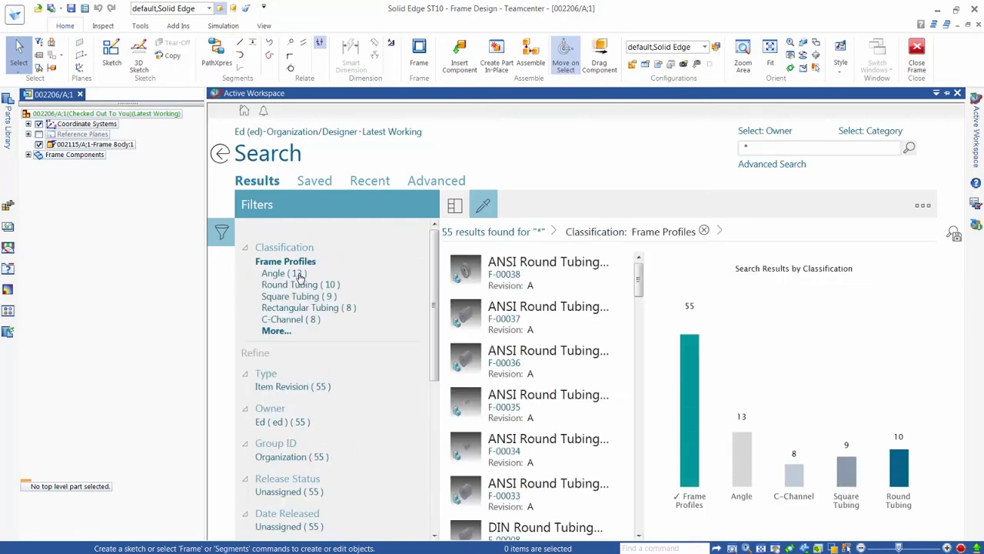
pyautogui.moveTo(794, 477)
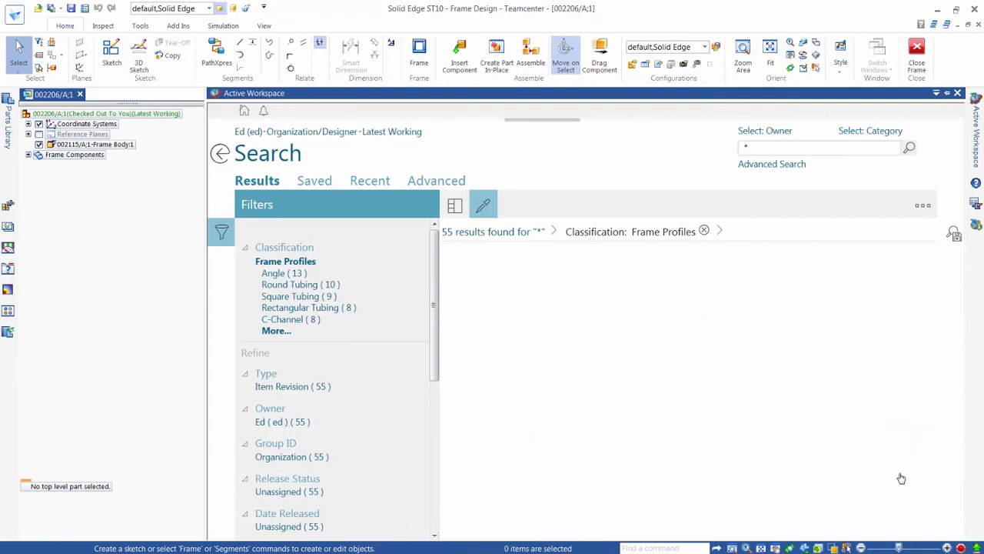
pyautogui.click(290, 284)
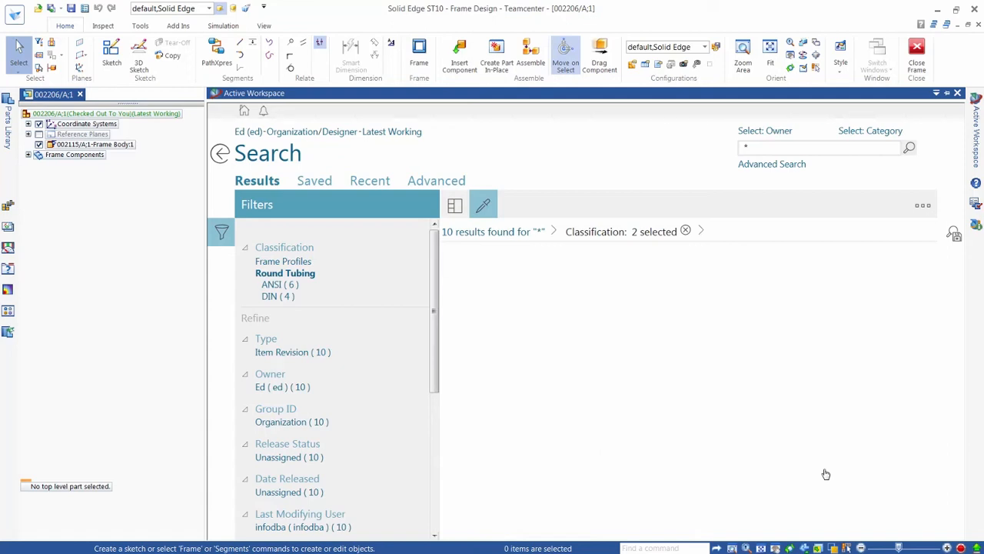
pyautogui.click(272, 284)
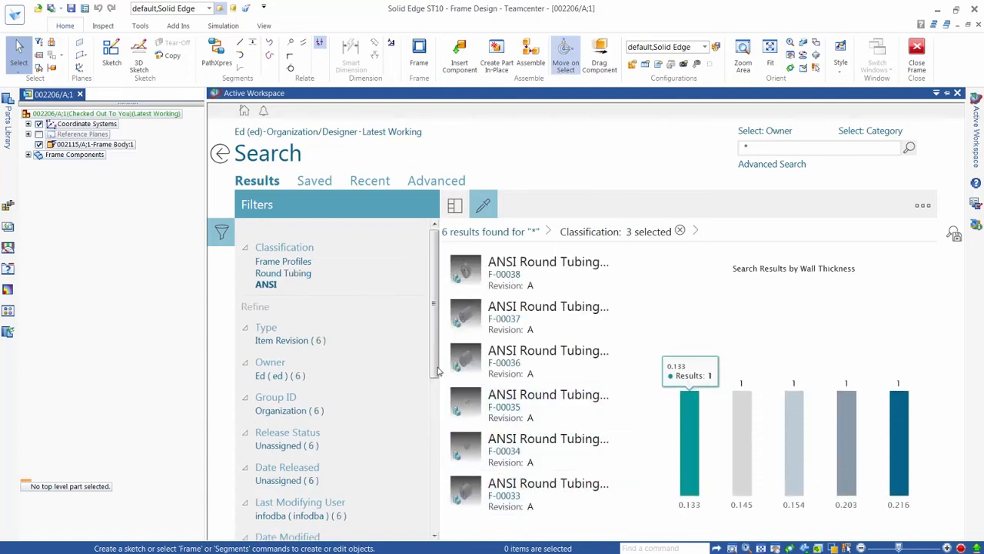
pyautogui.scroll(-3)
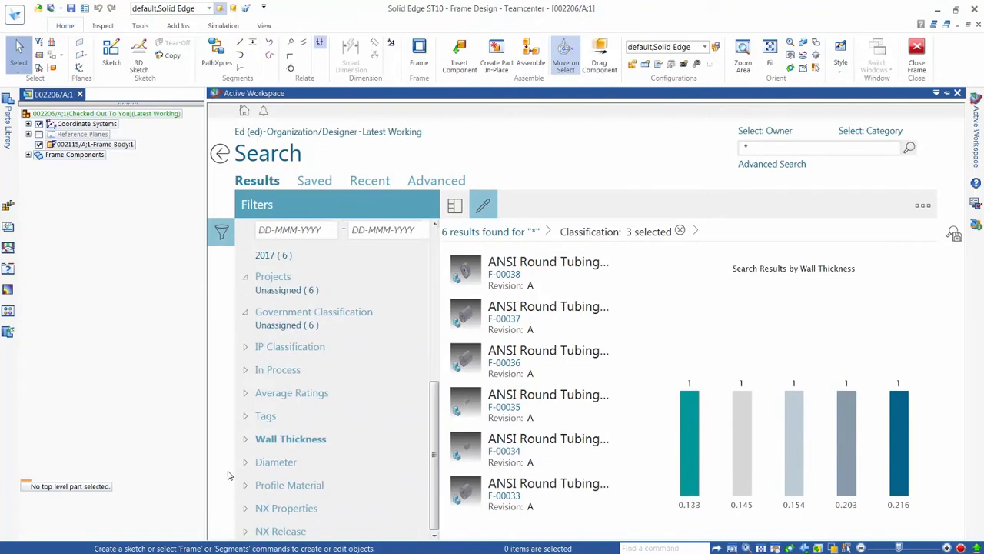
pyautogui.moveTo(282, 462)
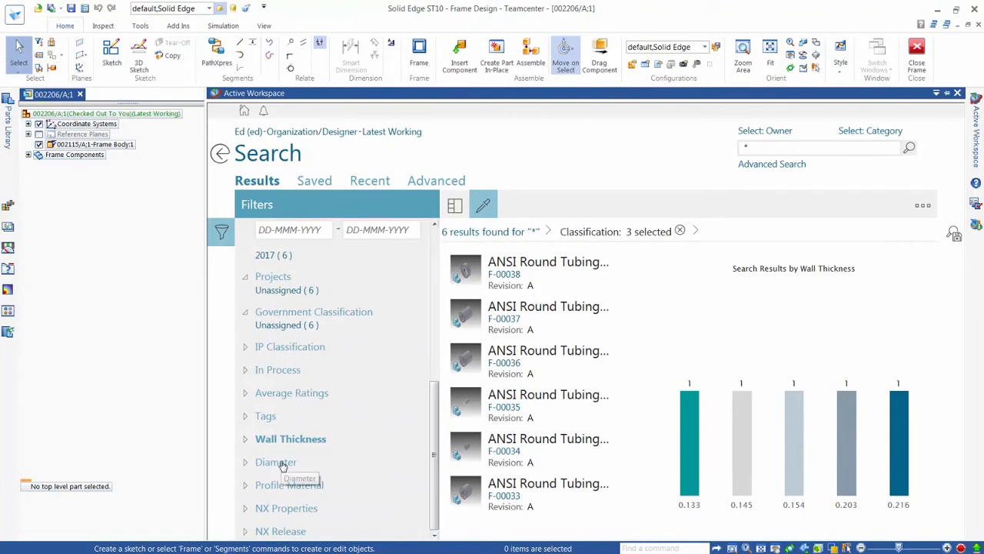
# Filter ANSI round tubing by 2.0 diameter and copy tube F-00035
pyautogui.click(275, 461)
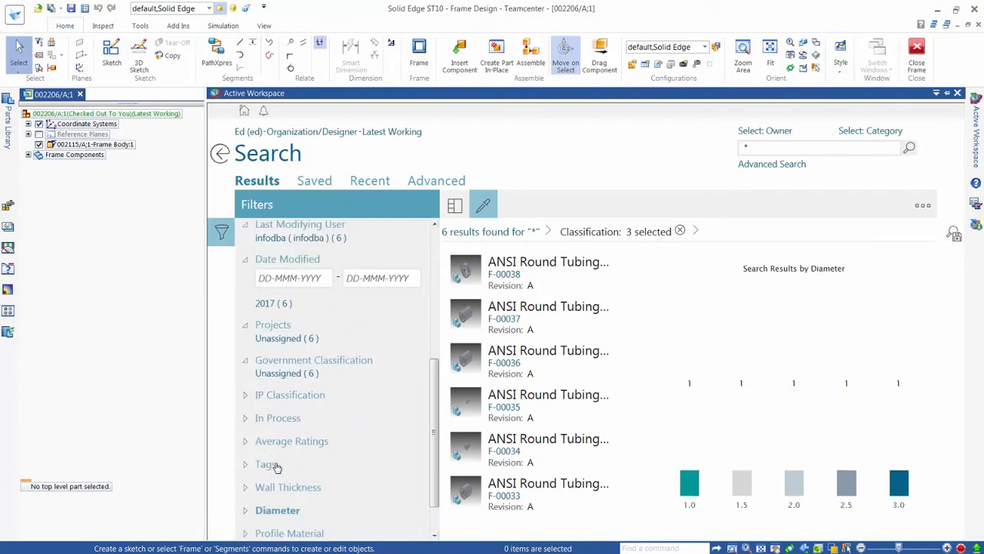
pyautogui.moveTo(796, 460)
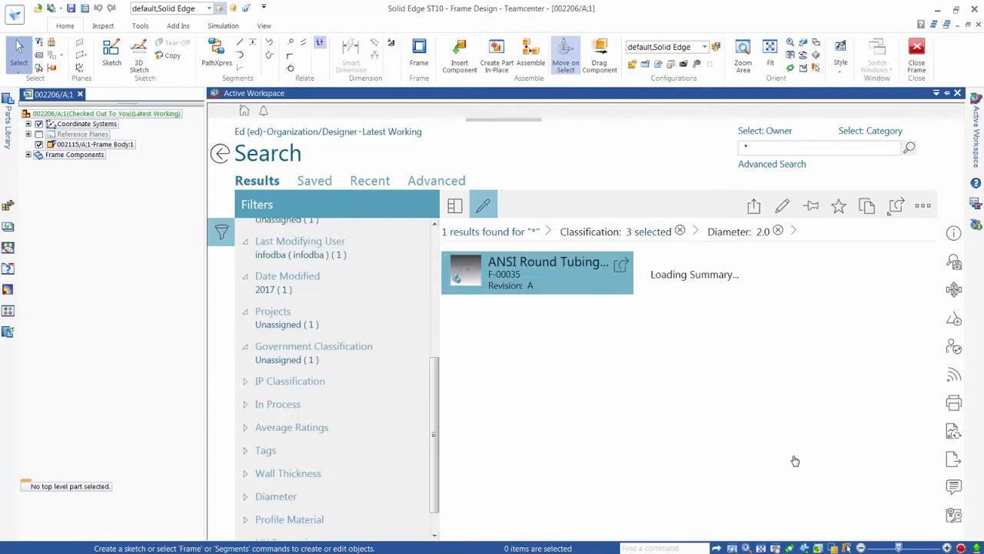
pyautogui.click(547, 273)
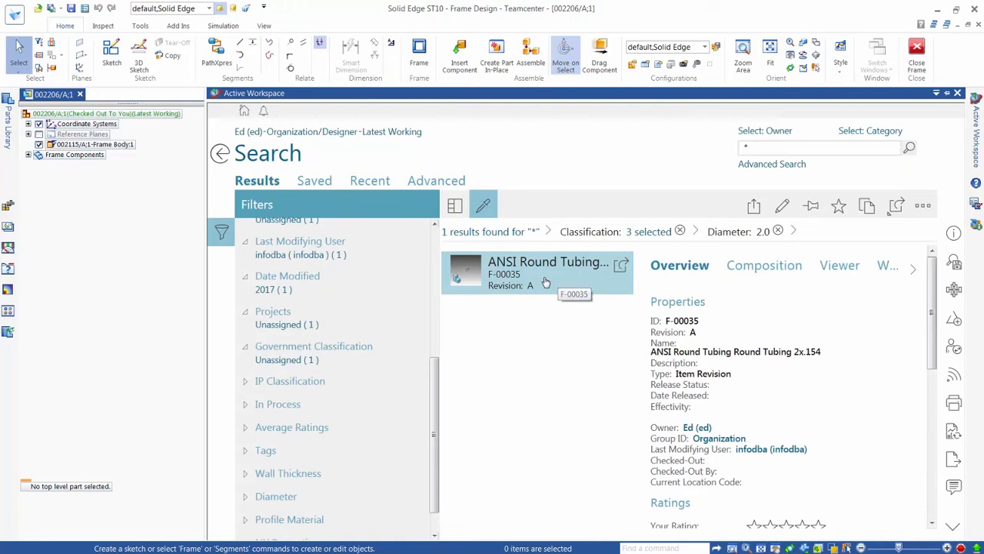
pyautogui.moveTo(860, 239)
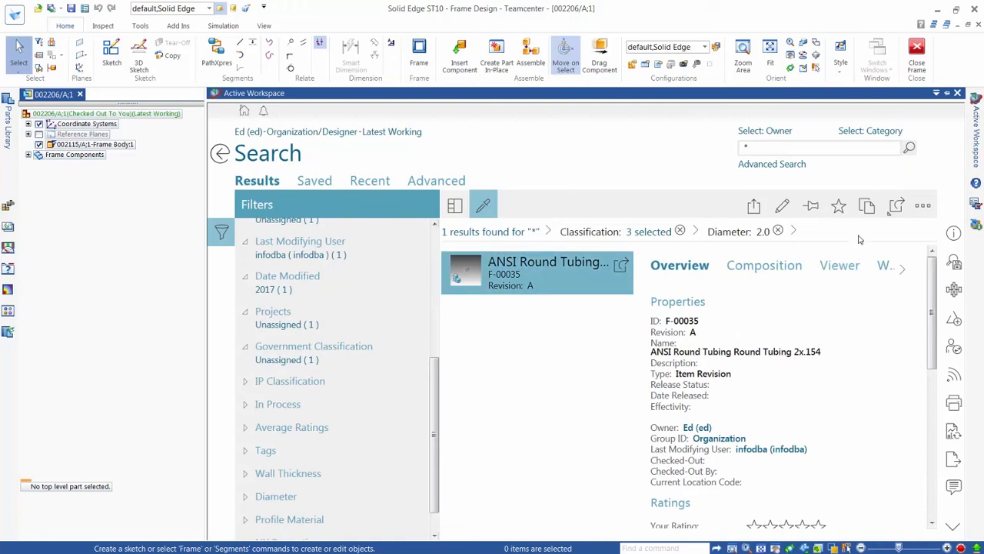
pyautogui.click(866, 206)
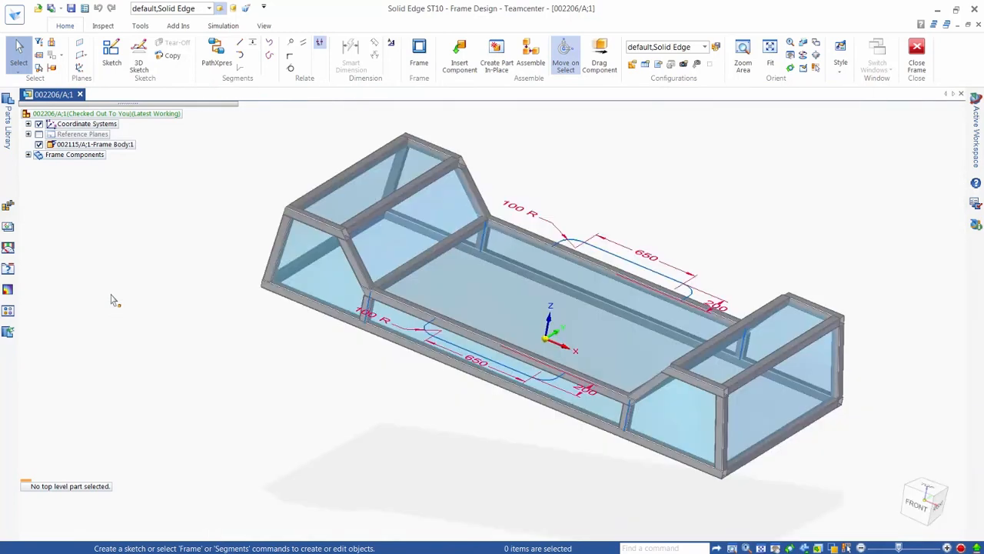
# Build both rounded frame members from clipboard tube F-00035/A, then close Frame
pyautogui.click(419, 56)
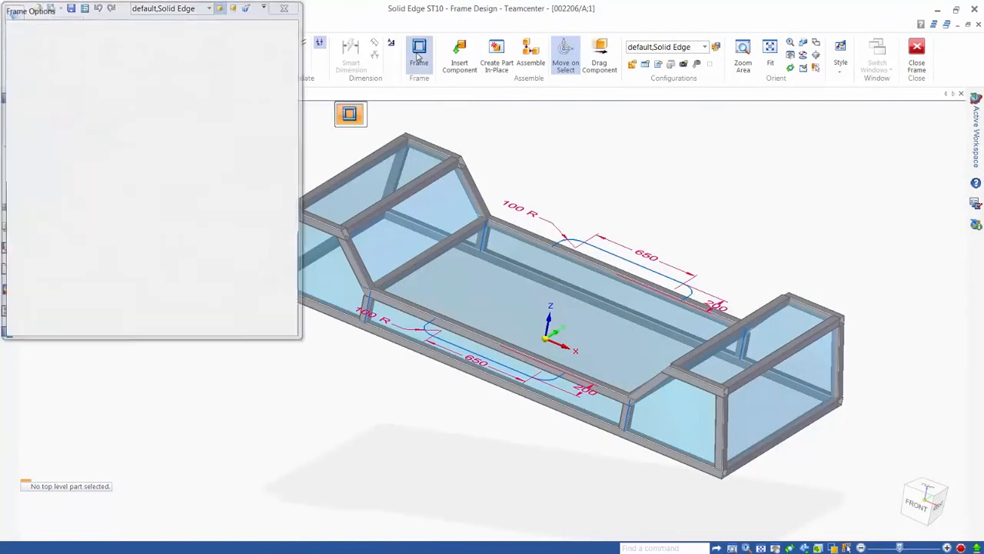
pyautogui.click(418, 52)
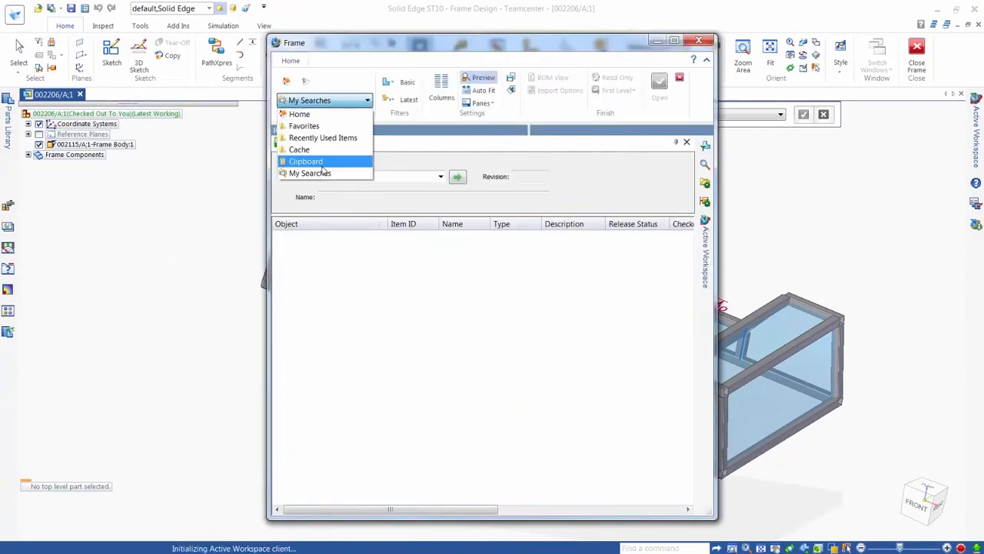
pyautogui.click(305, 161)
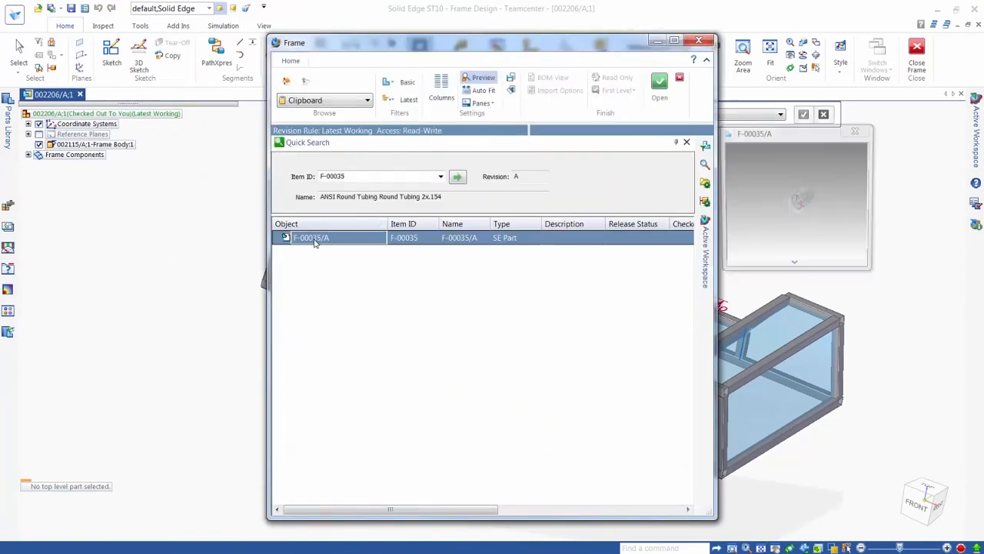
pyautogui.click(659, 83)
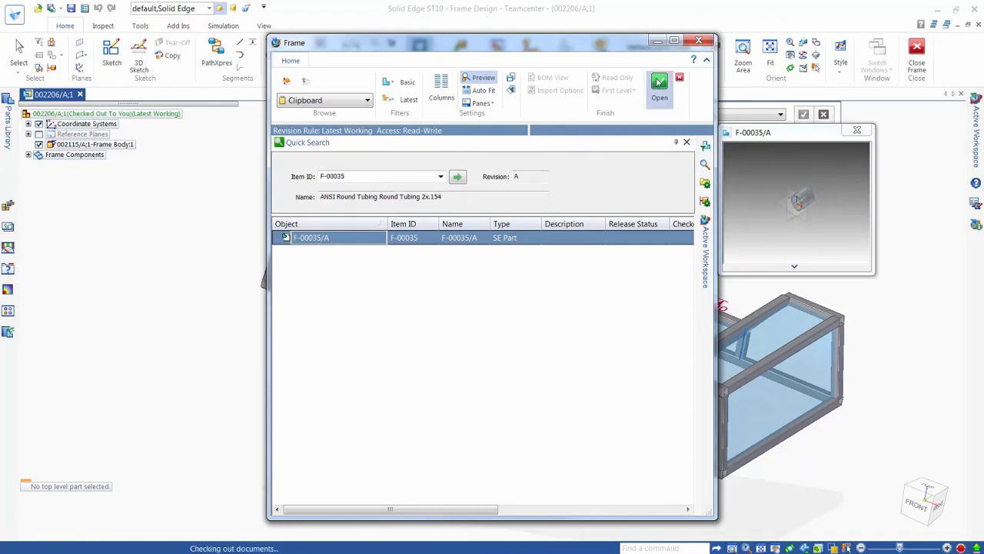
pyautogui.click(660, 83)
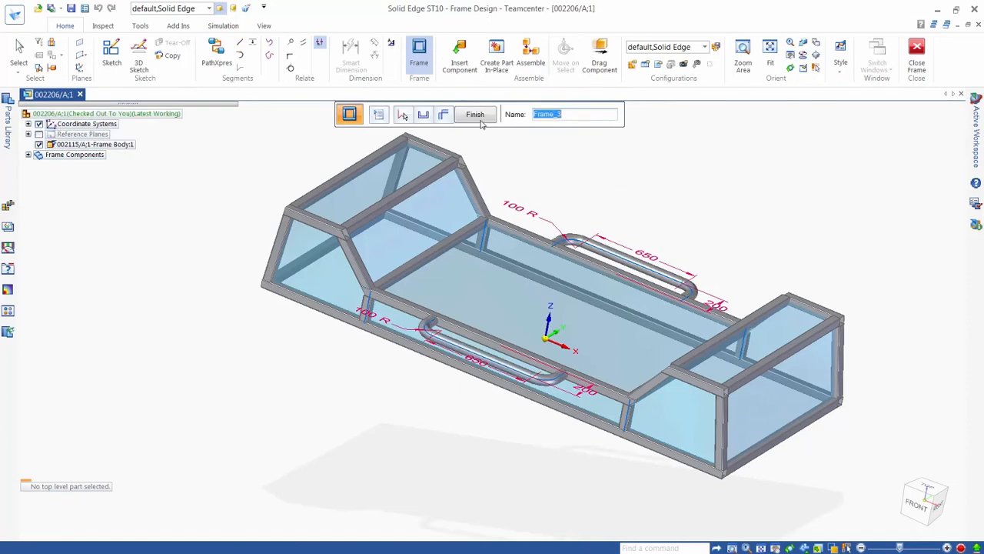
pyautogui.click(474, 114)
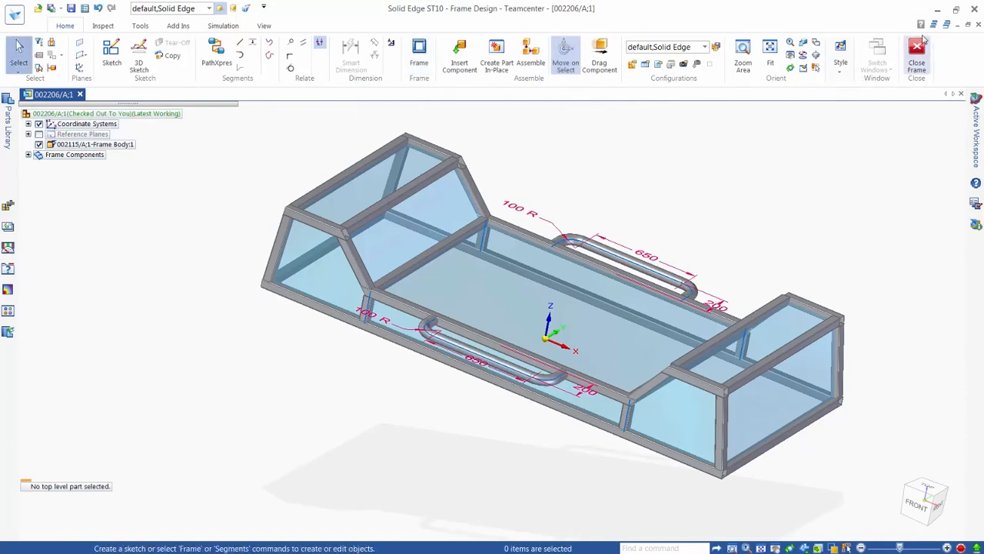
pyautogui.click(916, 42)
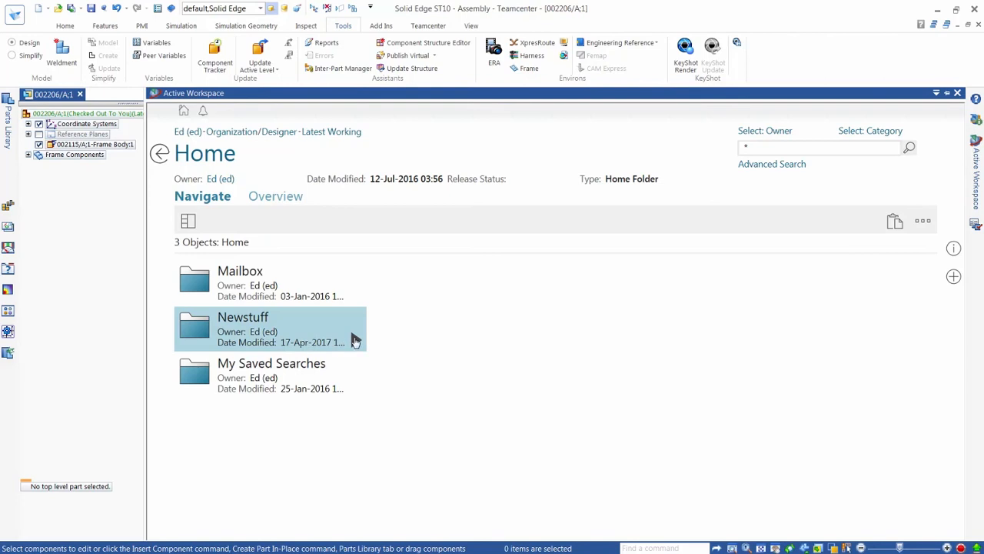
# Browse Newstuff > Frames and open DIN square tubing item F-00056 (100x100x10)
pyautogui.doubleClick(242, 316)
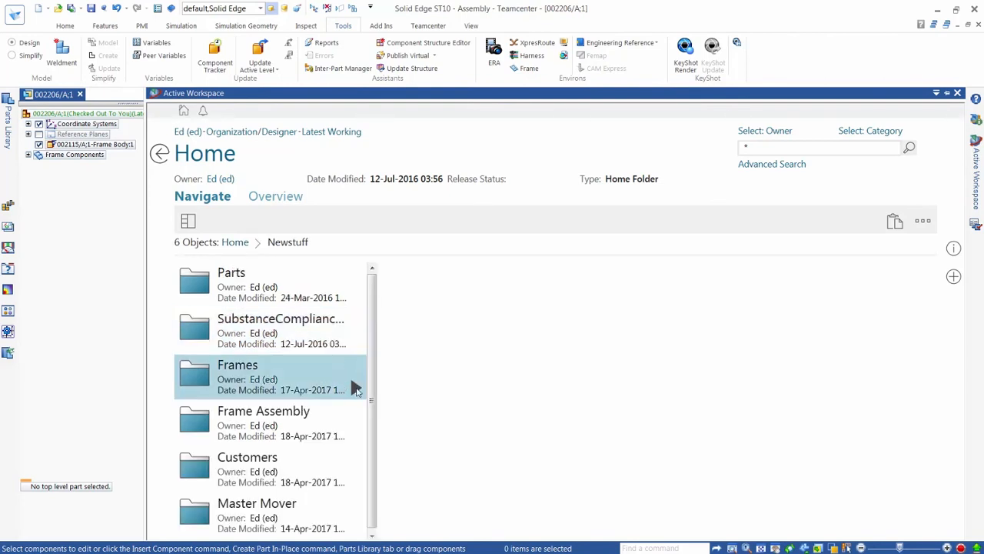
pyautogui.doubleClick(237, 376)
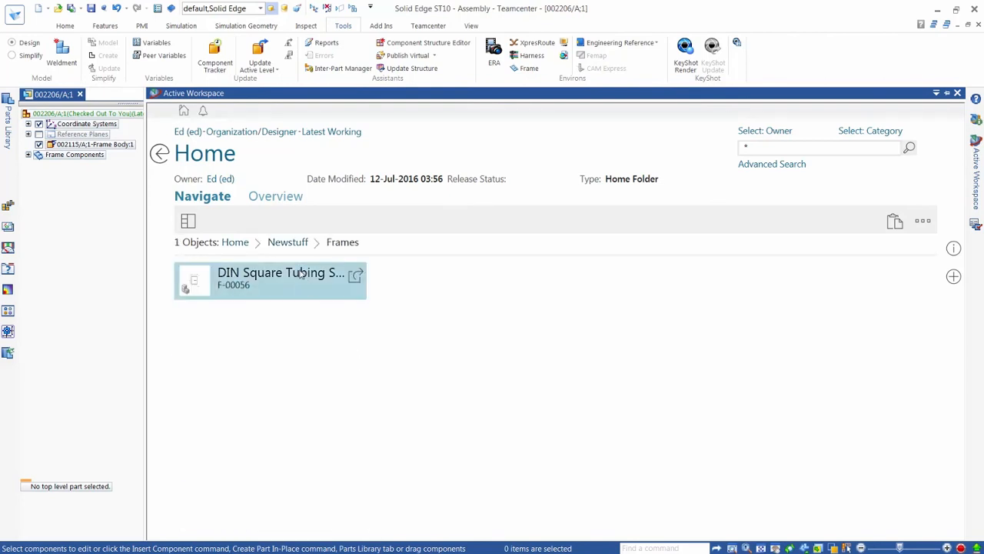
pyautogui.click(270, 280)
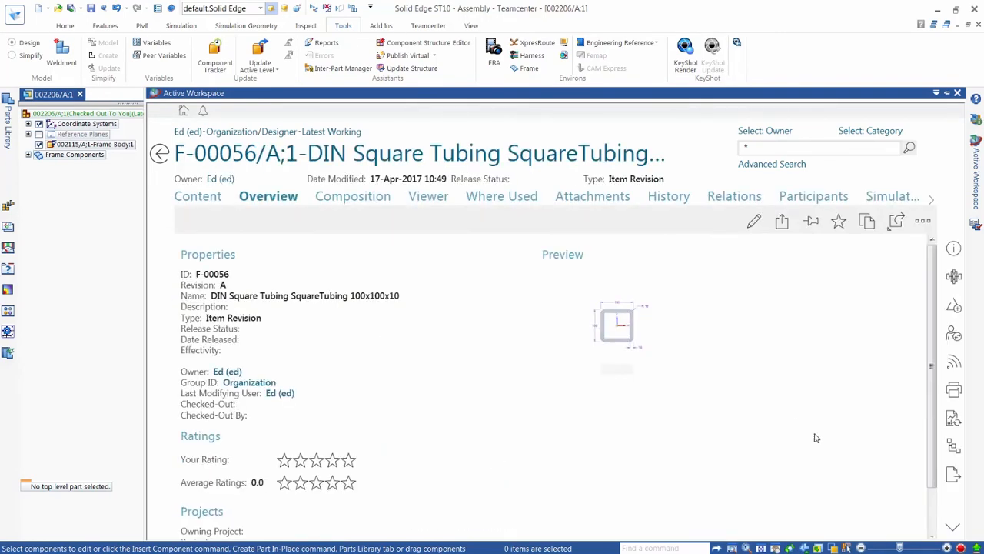
# Classify F-00056 under Frame Profiles > Square Tubing > DIN with wall 10, stainless material
pyautogui.click(954, 444)
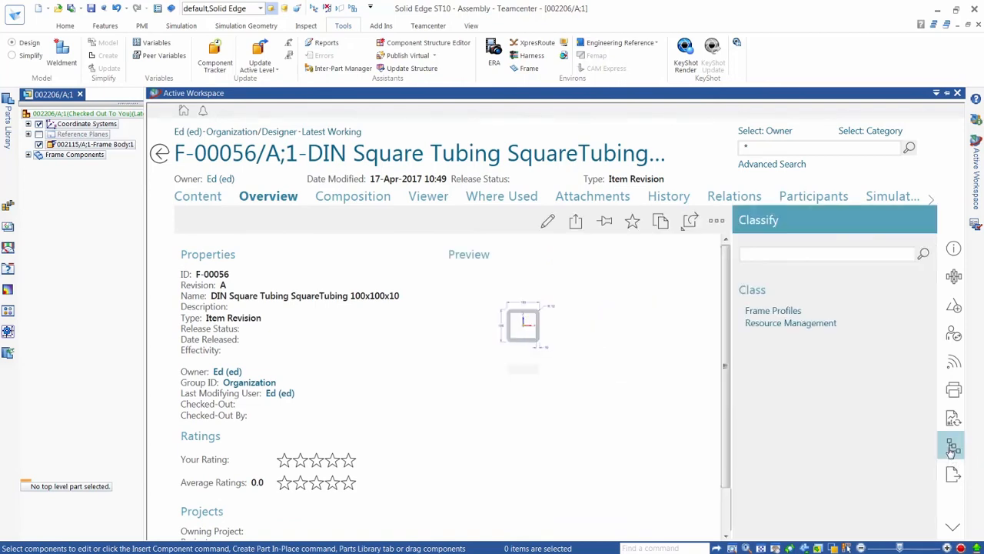
pyautogui.click(772, 310)
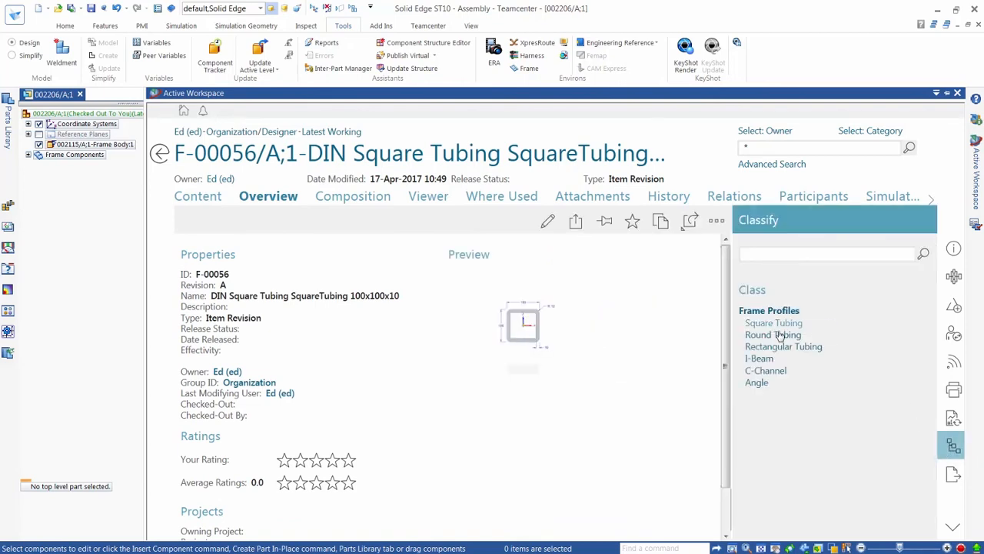
pyautogui.click(773, 323)
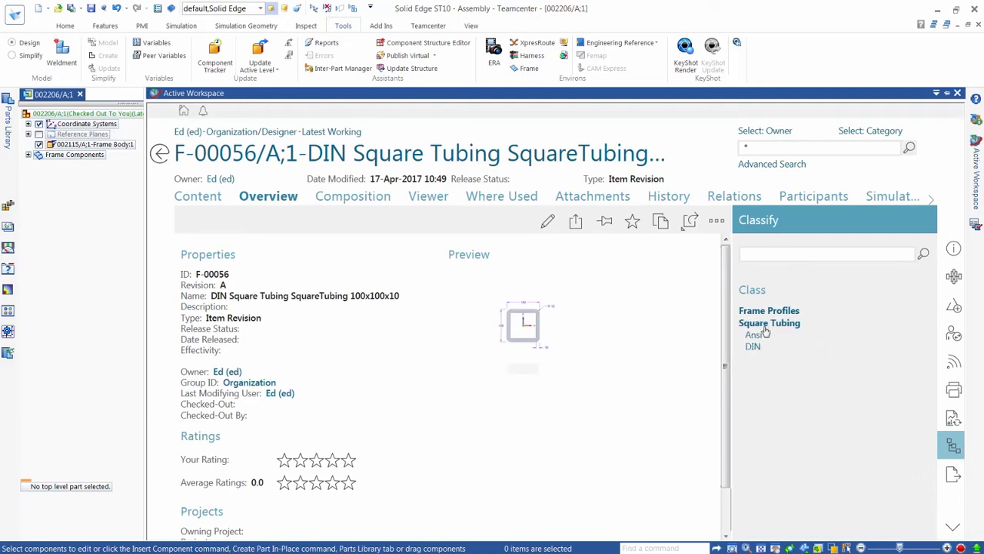
pyautogui.click(753, 346)
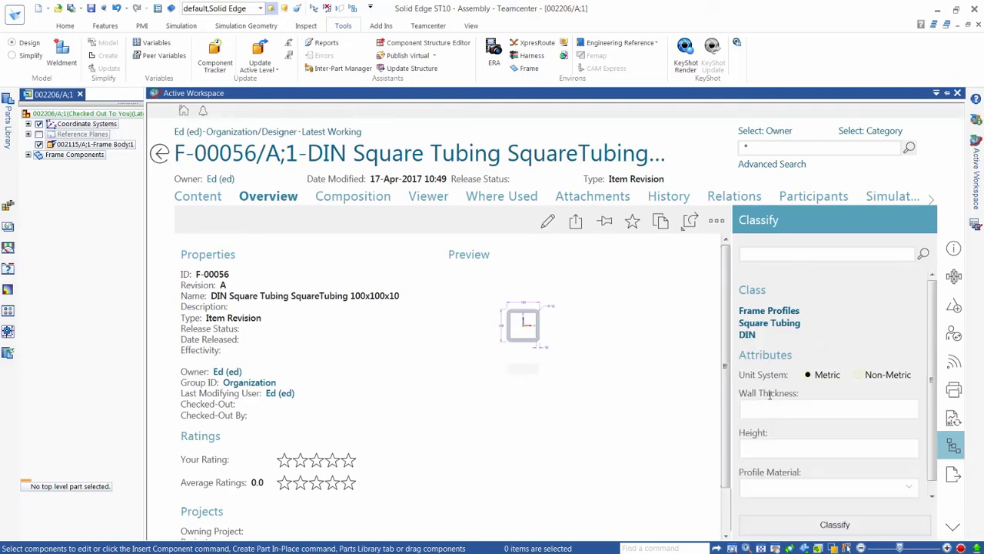
pyautogui.write('10')
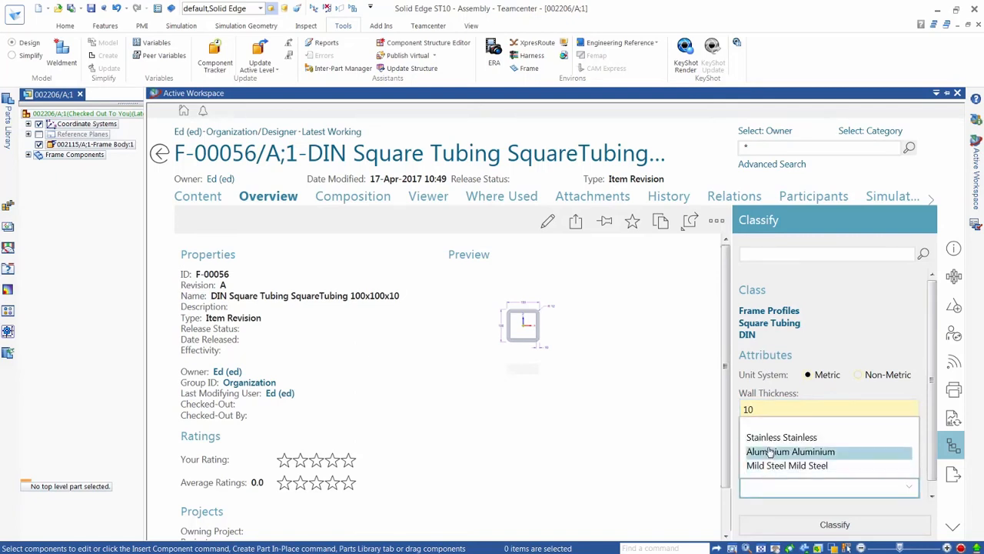
pyautogui.click(781, 437)
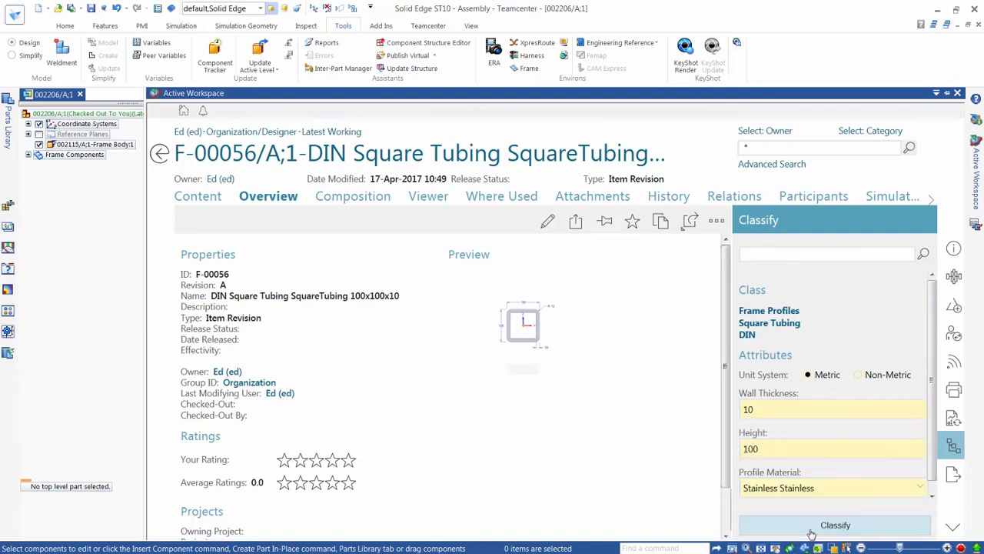
pyautogui.click(835, 526)
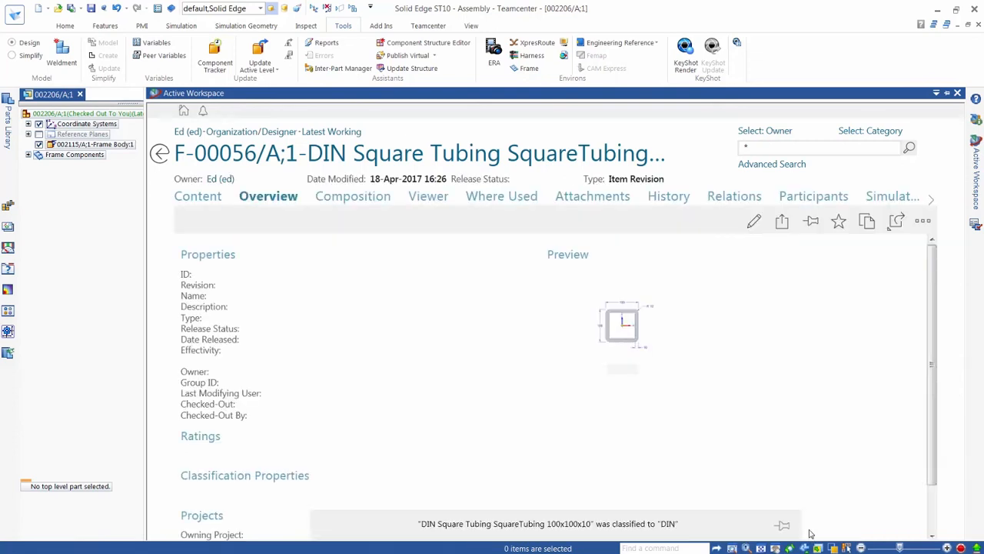
pyautogui.scroll(-3)
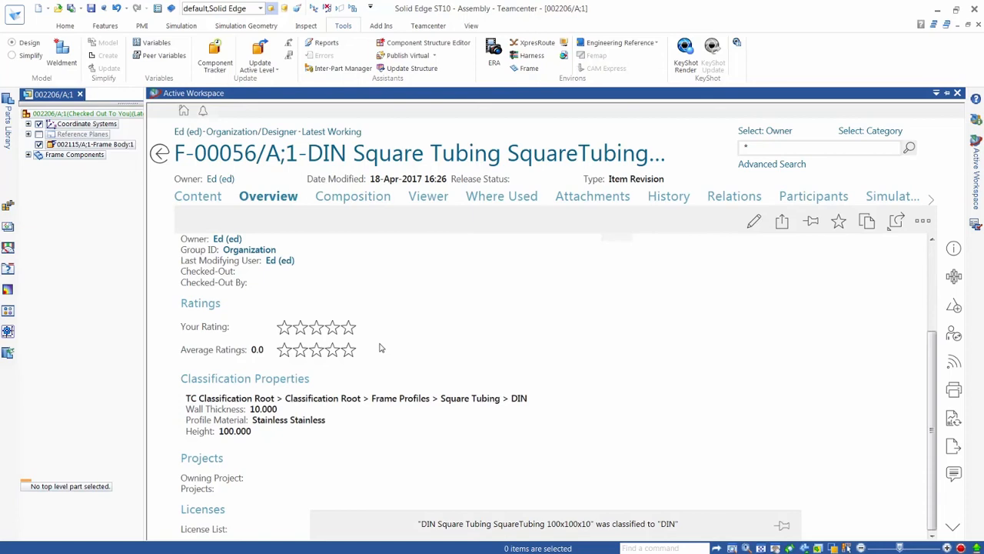
pyautogui.moveTo(98, 331)
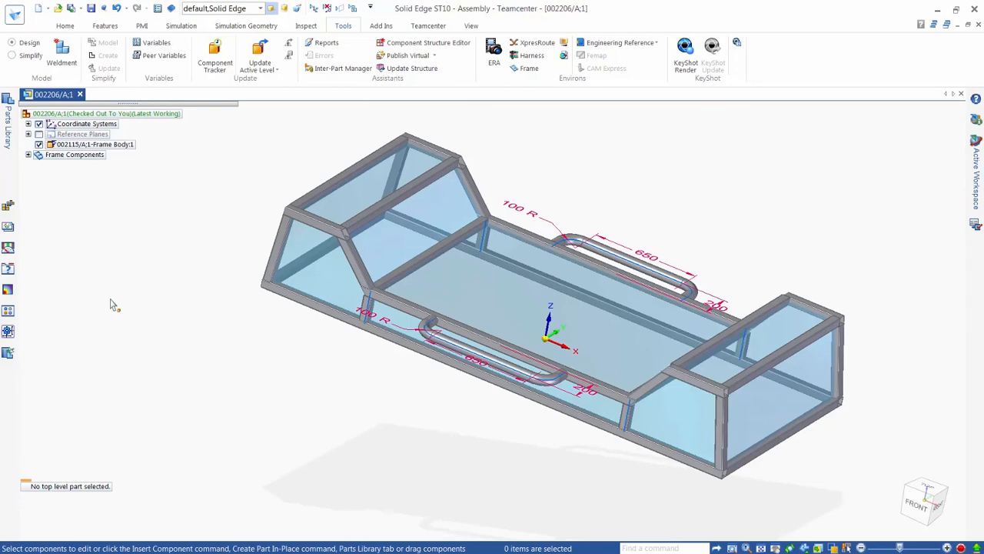
# Open Occurrence Properties for assembly 002206 from the graphics-area context menu
pyautogui.rightClick(112, 305)
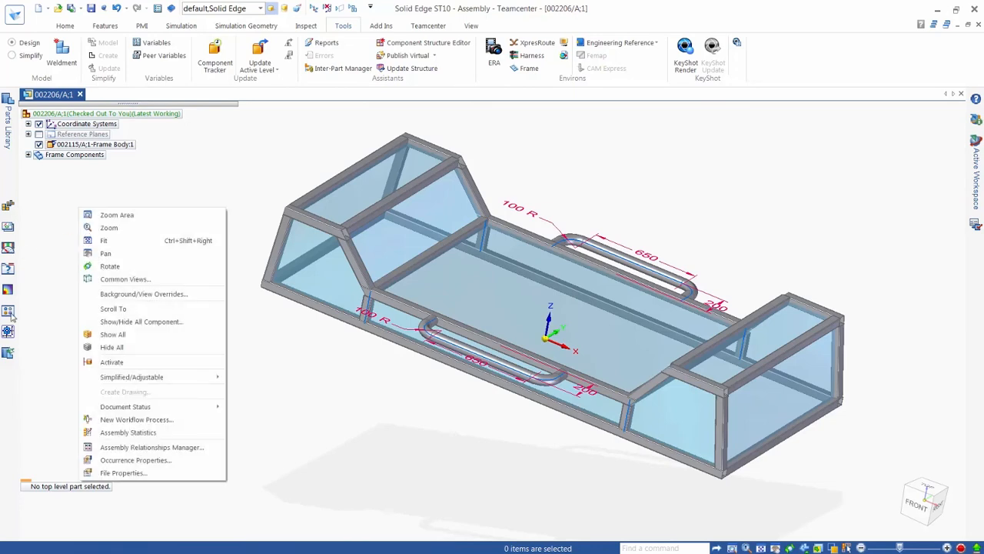
pyautogui.moveTo(123, 461)
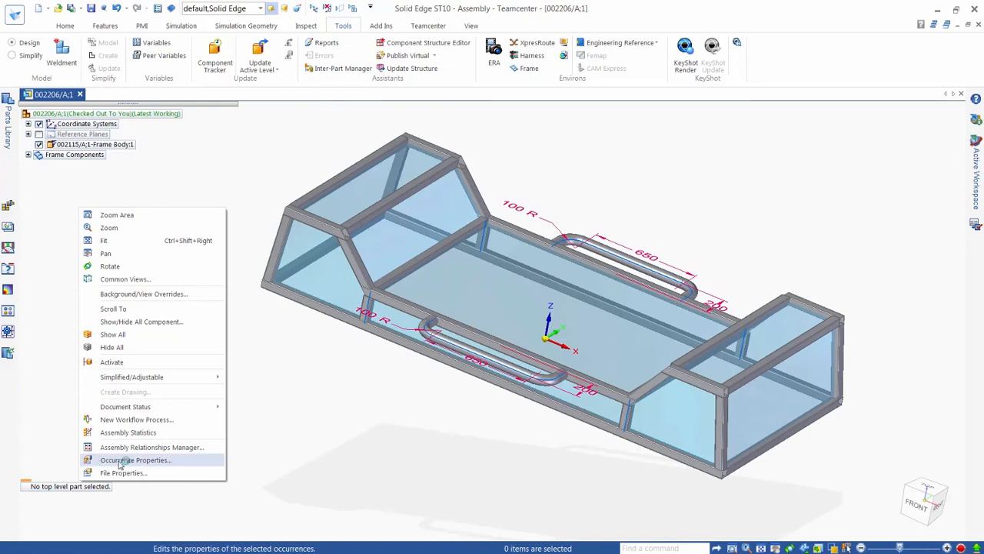
pyautogui.click(136, 460)
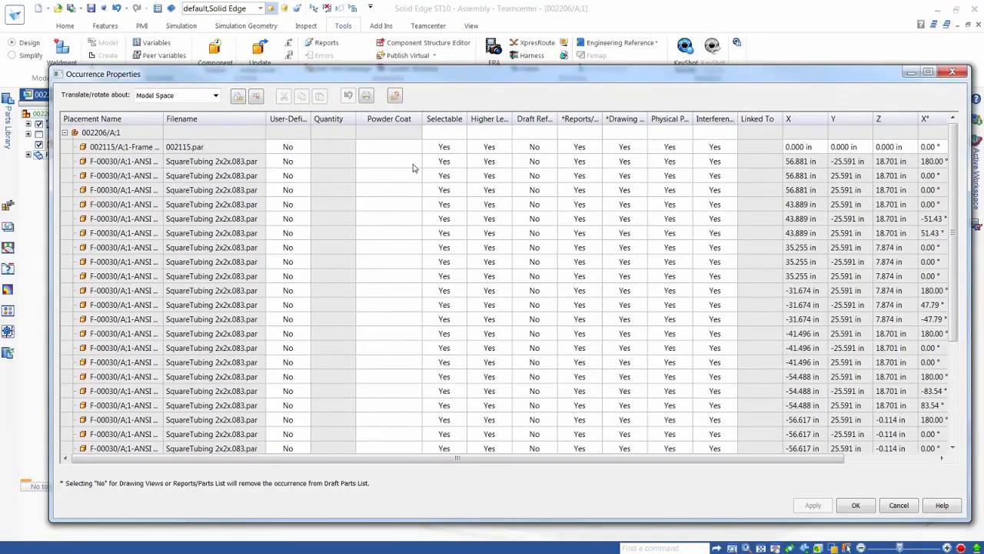
# Set Powder Coat to Black on the first square tube and paste it down the SquareTubing rows
pyautogui.click(388, 162)
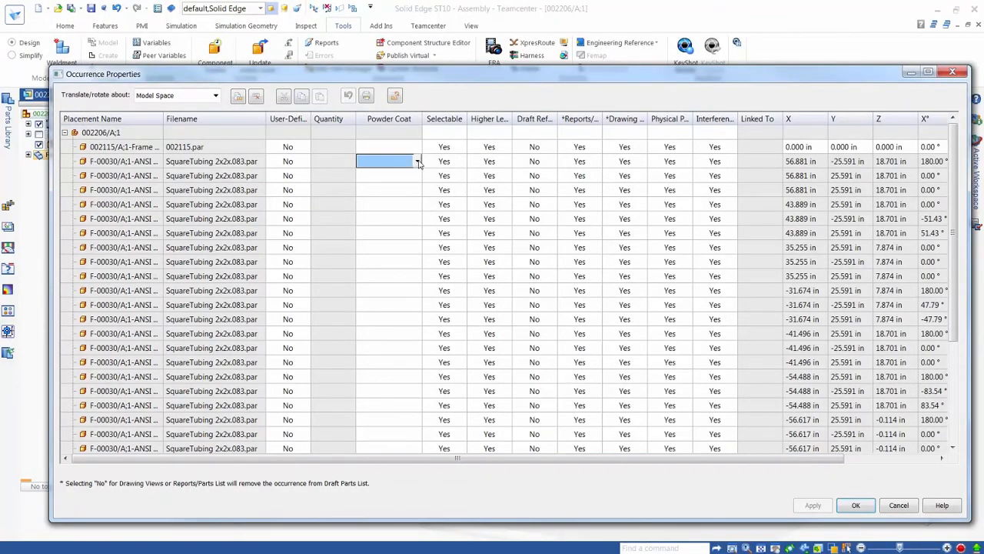
pyautogui.click(414, 160)
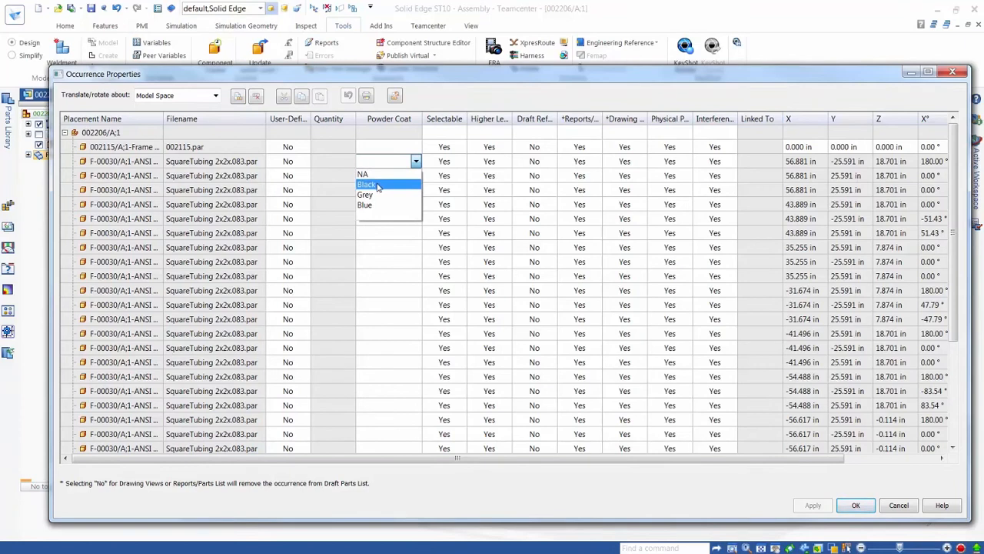
pyautogui.click(366, 184)
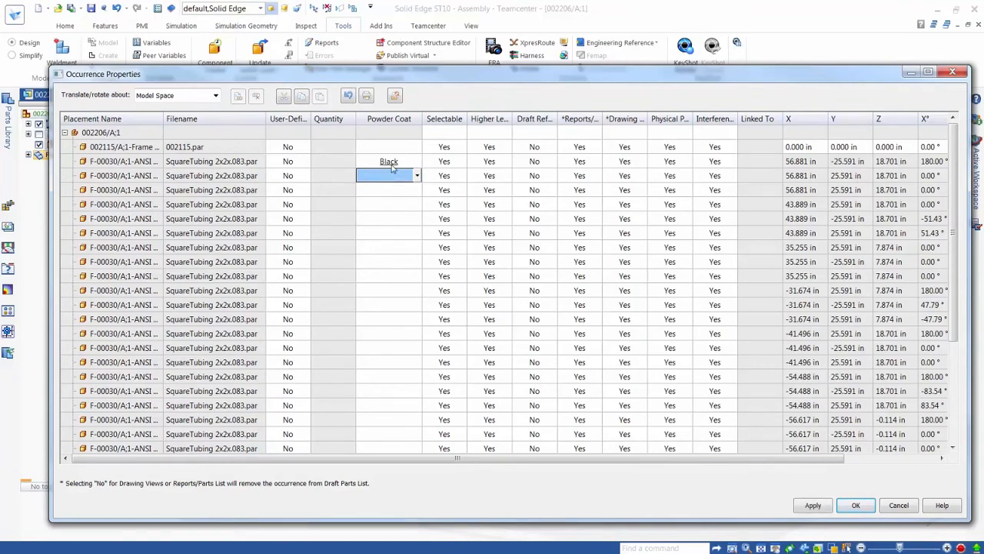
pyautogui.rightClick(385, 161)
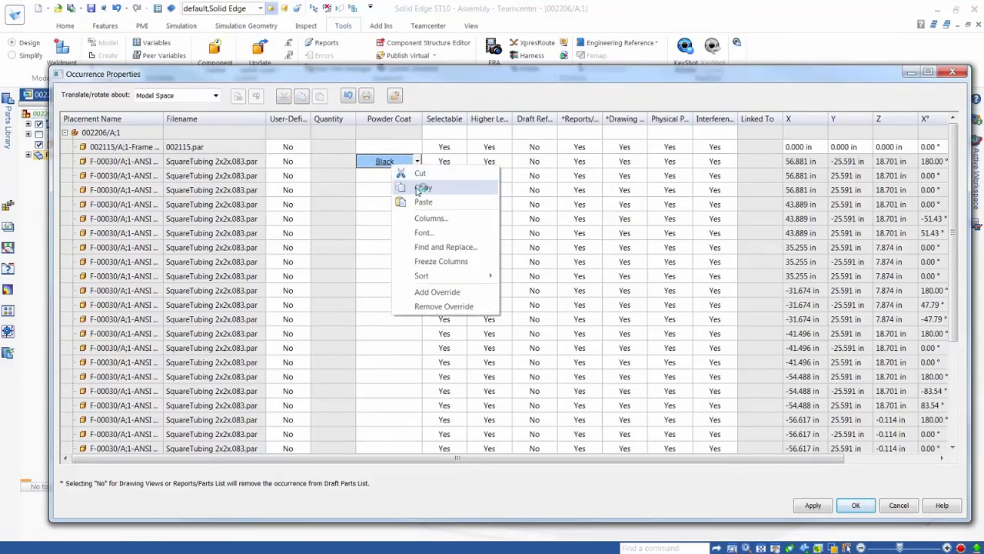
pyautogui.click(423, 188)
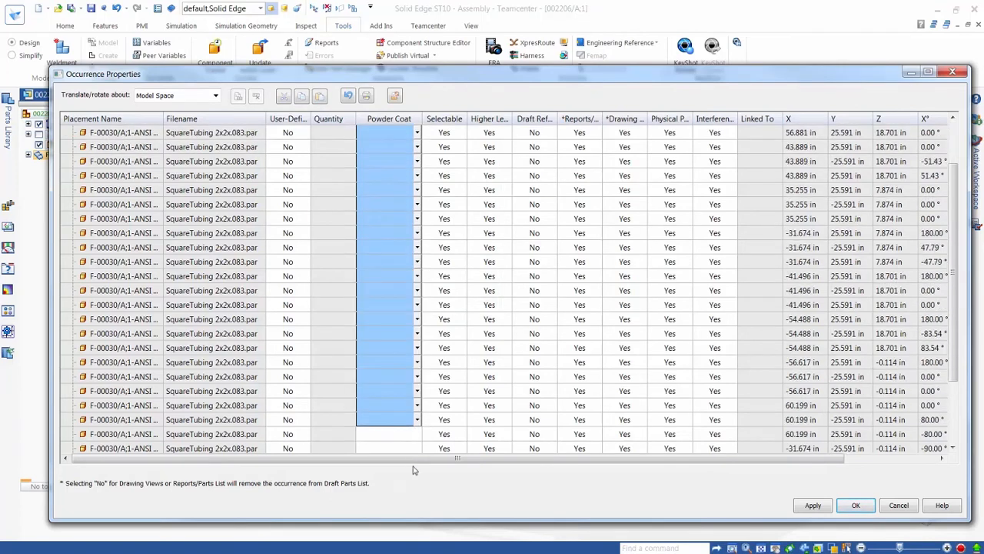
pyautogui.scroll(-3)
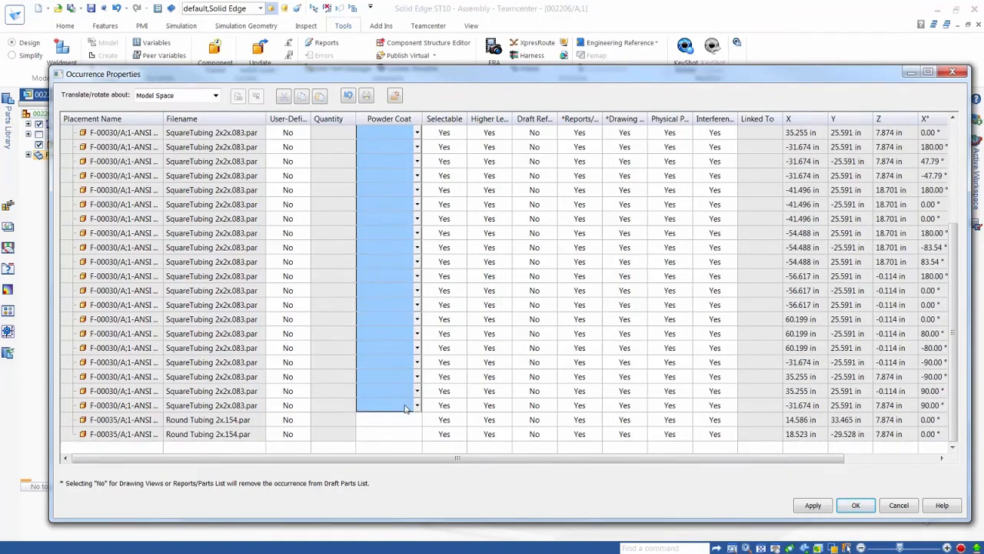
pyautogui.rightClick(405, 408)
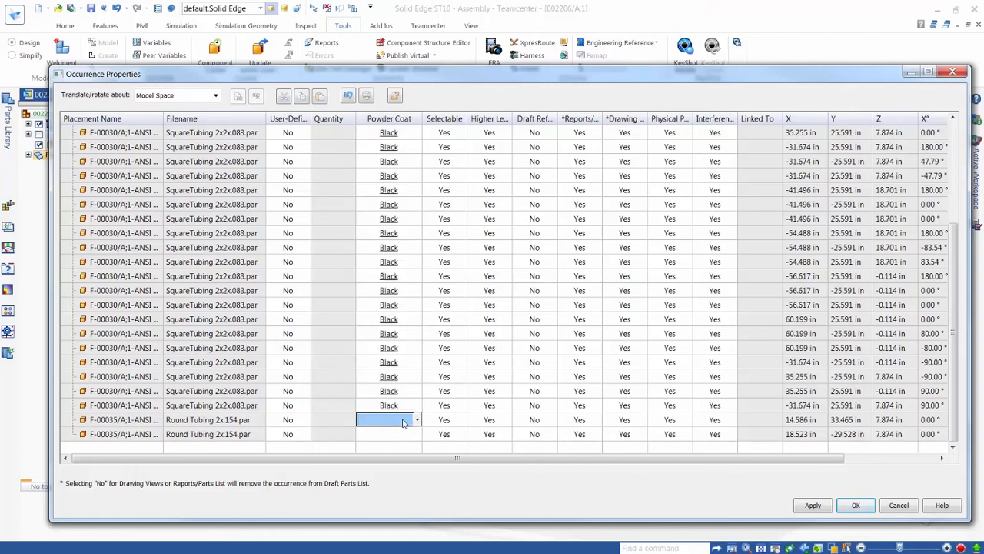
# Set Powder Coat to Blue for the round tubes and confirm the changes
pyautogui.click(415, 419)
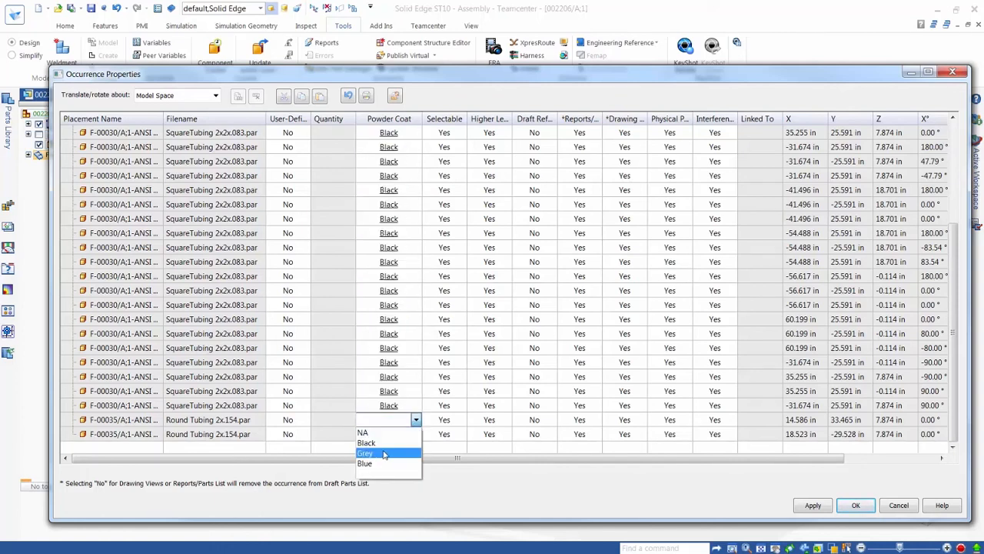
pyautogui.click(364, 464)
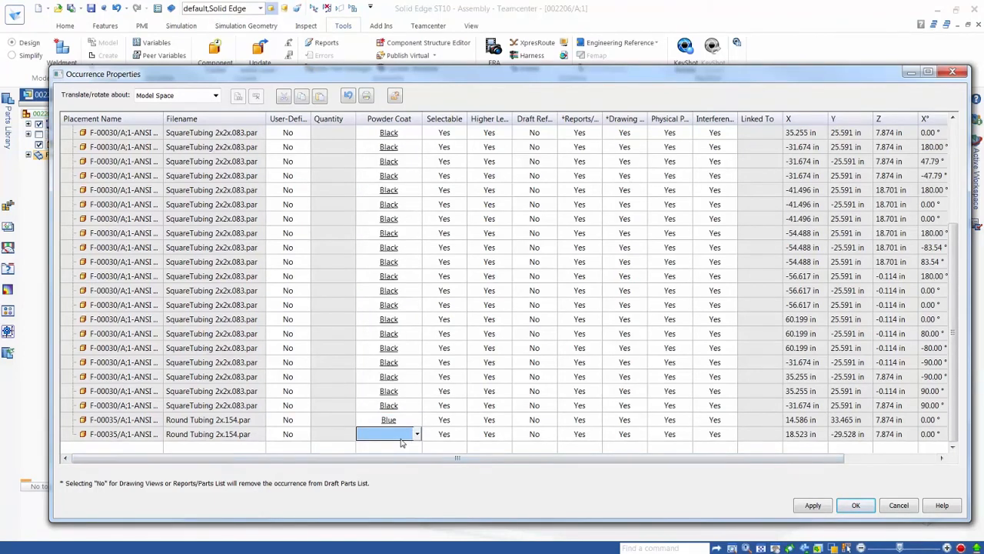
pyautogui.click(410, 433)
pyautogui.write('Blue')
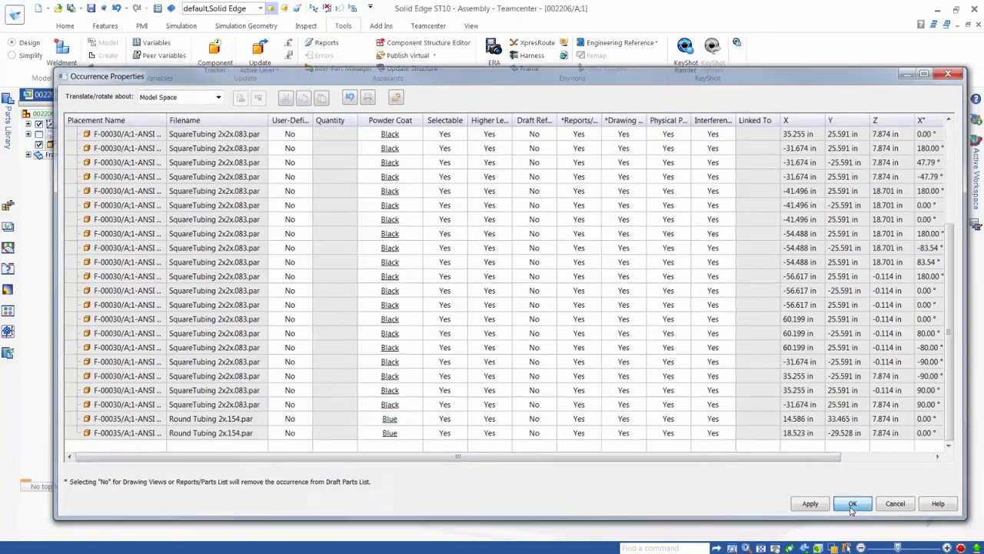
pyautogui.click(854, 503)
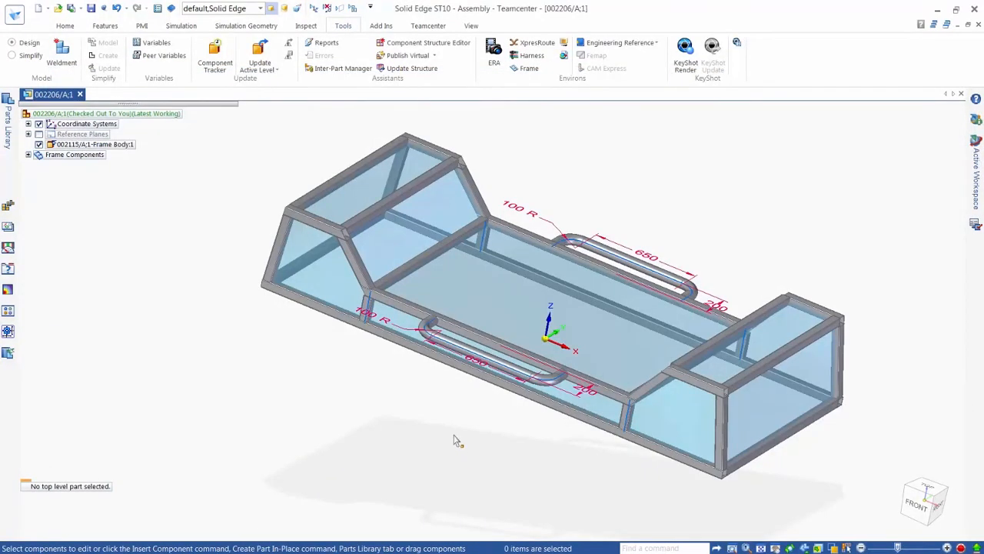
# Start checking assembly 002206 into Teamcenter, saving its changes first
pyautogui.click(80, 94)
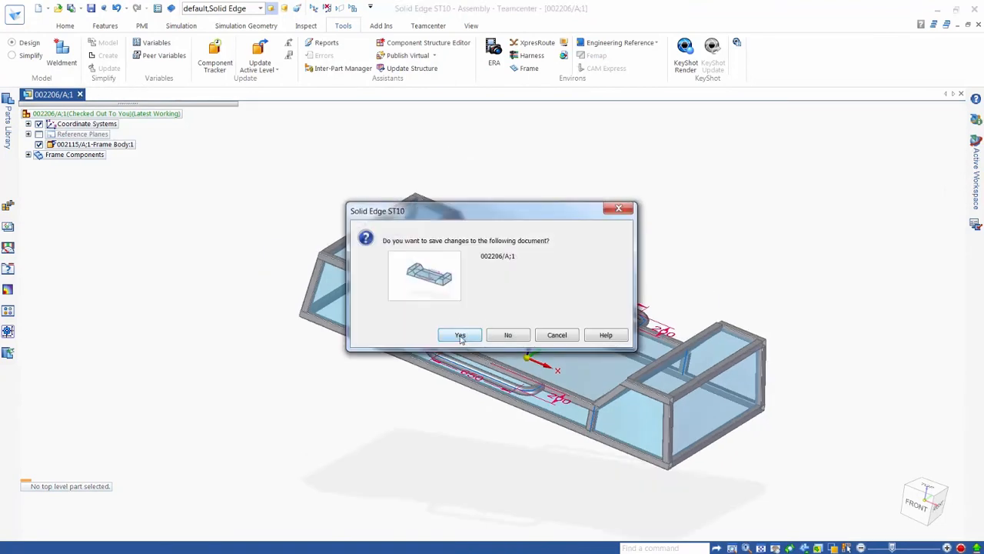
pyautogui.click(460, 335)
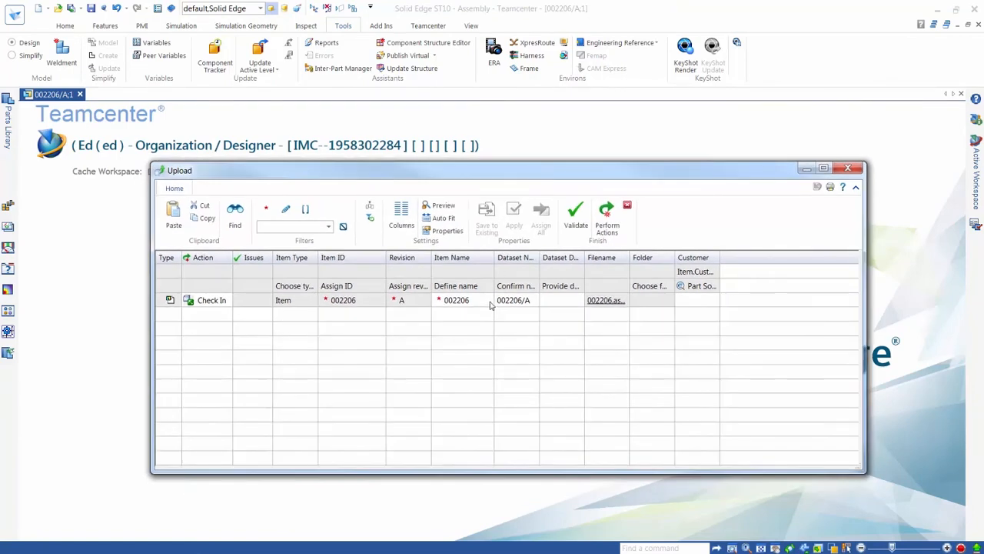
pyautogui.moveTo(488, 315)
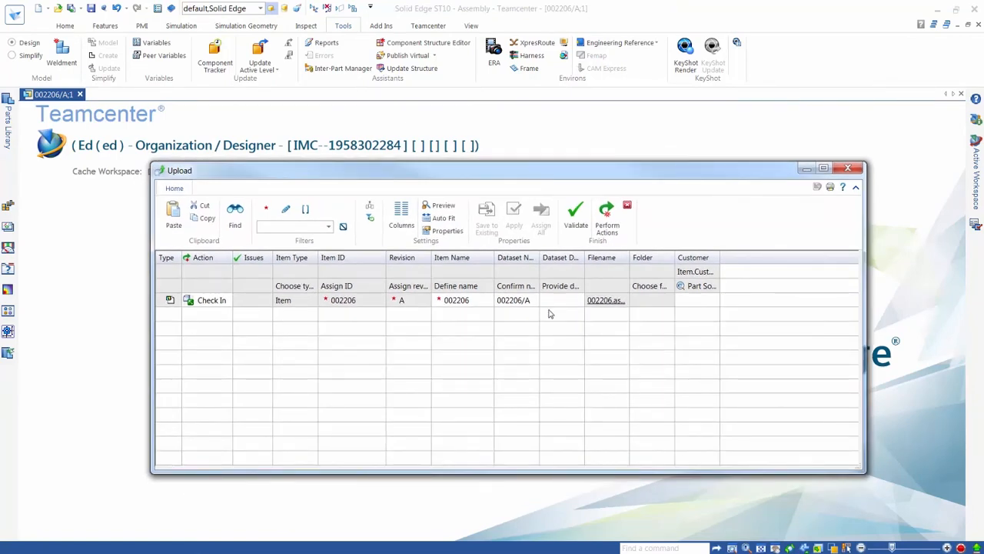
pyautogui.moveTo(713, 306)
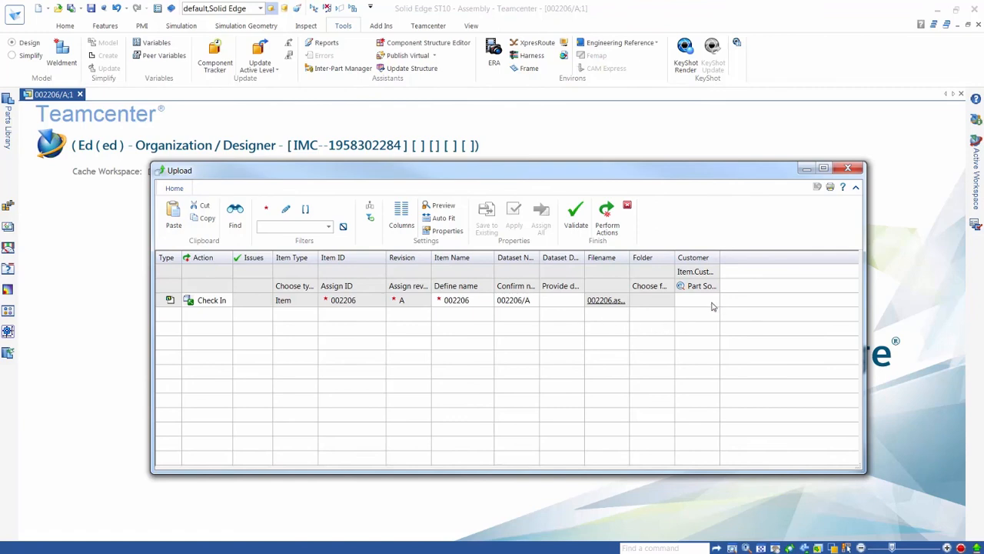
# Assign customer 002102/Siemens to assembly 002206 and perform the upload
pyautogui.click(696, 300)
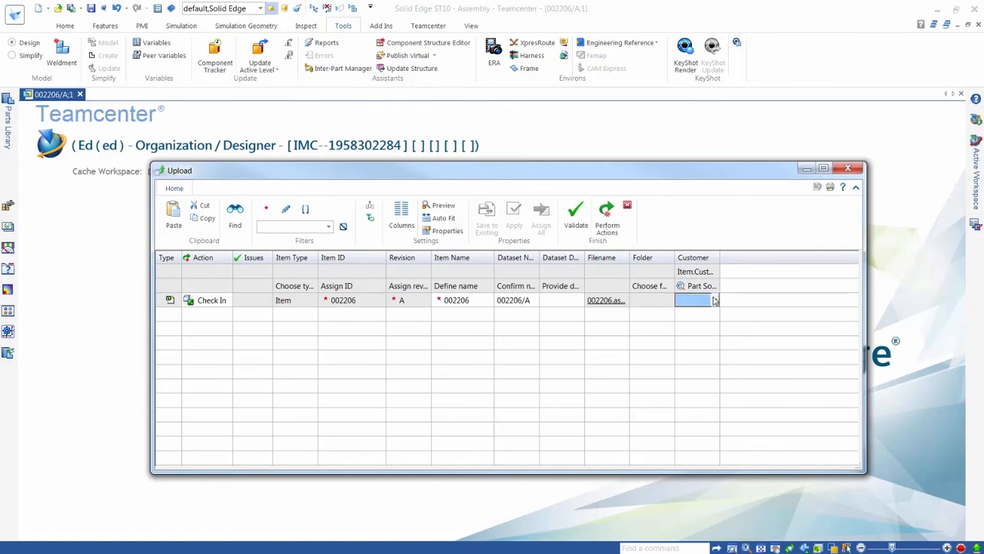
pyautogui.click(712, 300)
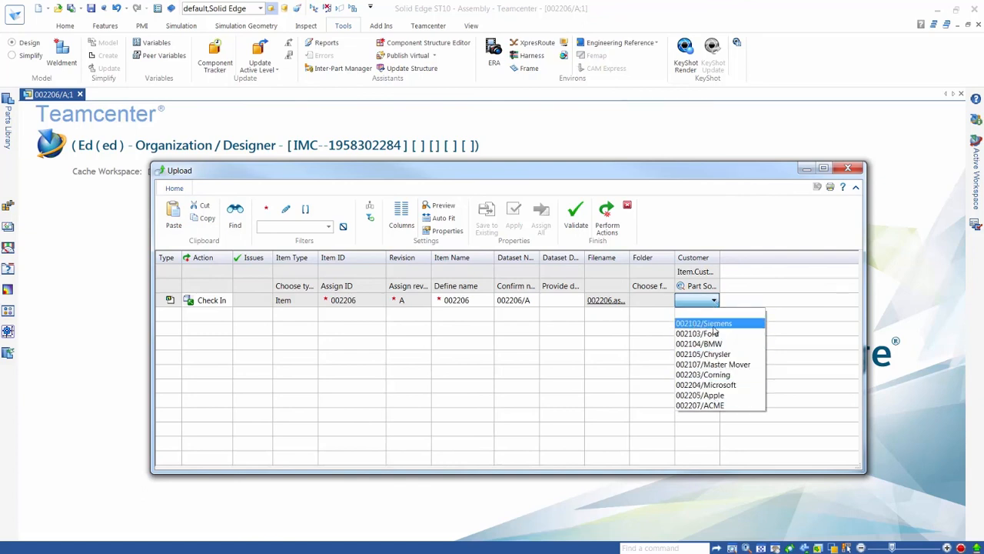
pyautogui.click(704, 323)
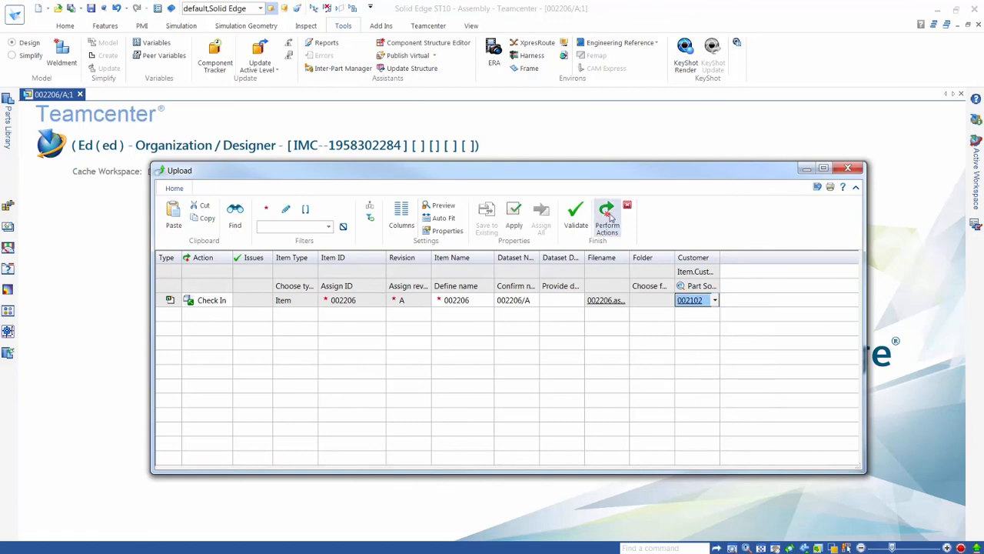
pyautogui.click(607, 215)
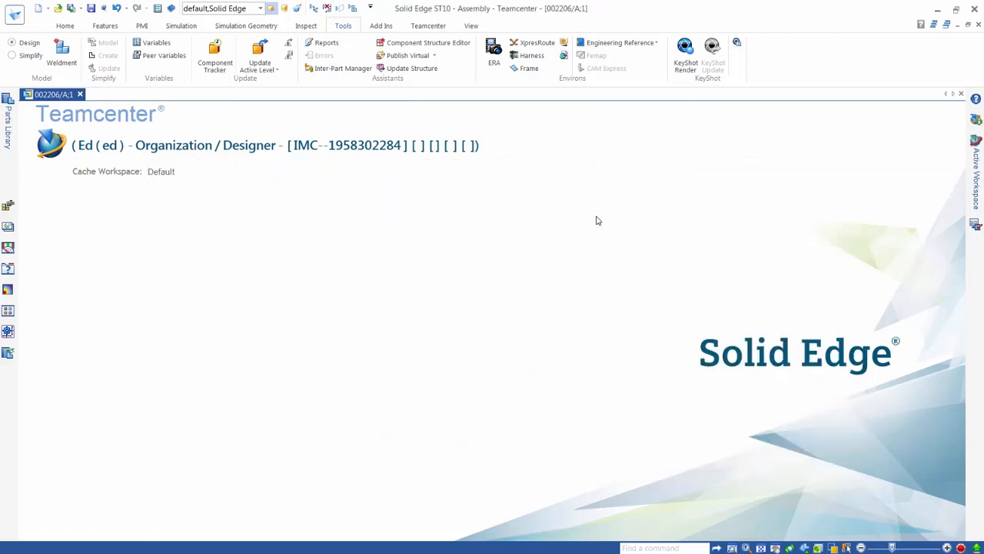